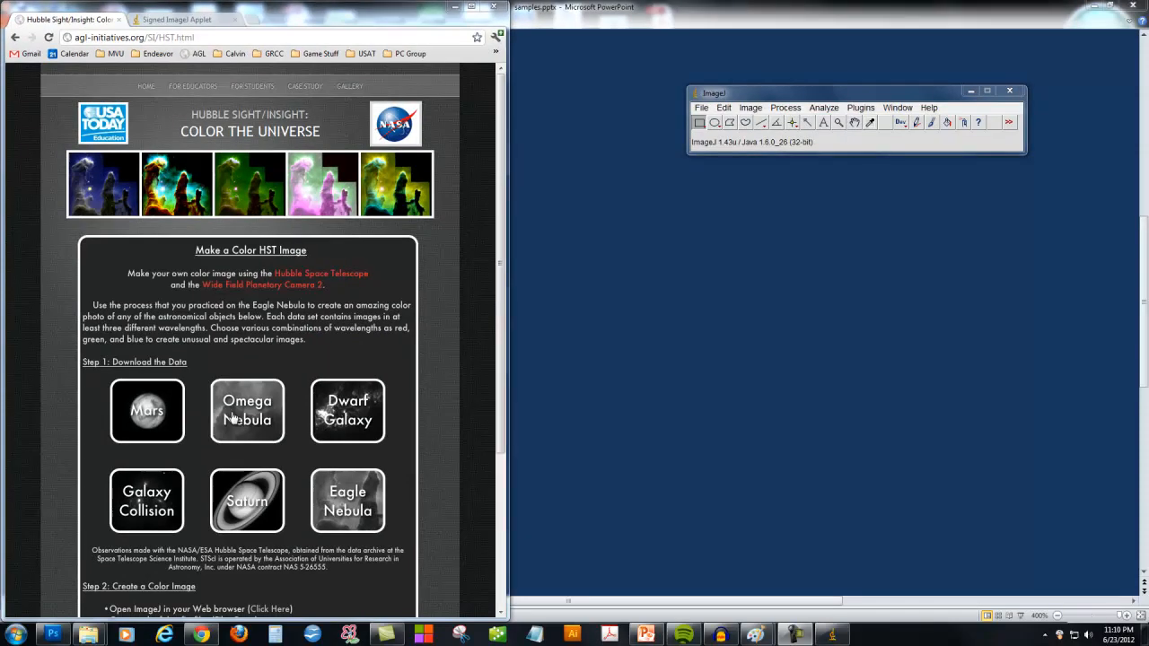
mouse_move(366, 522)
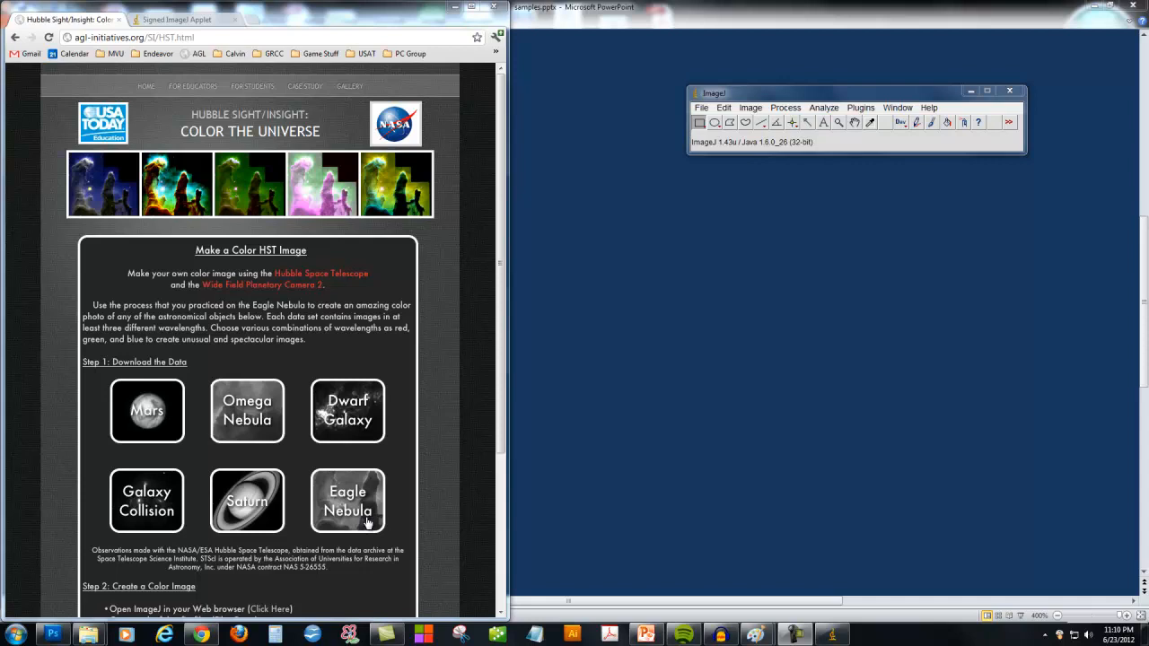
mouse_move(353, 510)
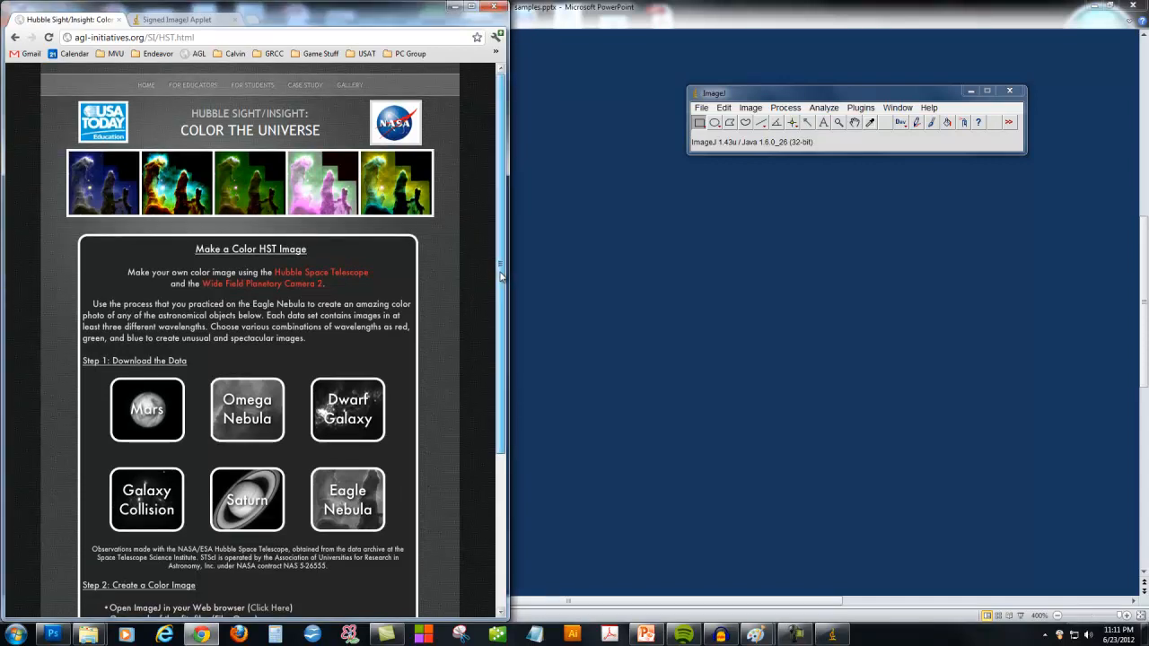
Scroll the Color the Universe page to the Open ImageJ in your Web browser link.
scroll("down", 3)
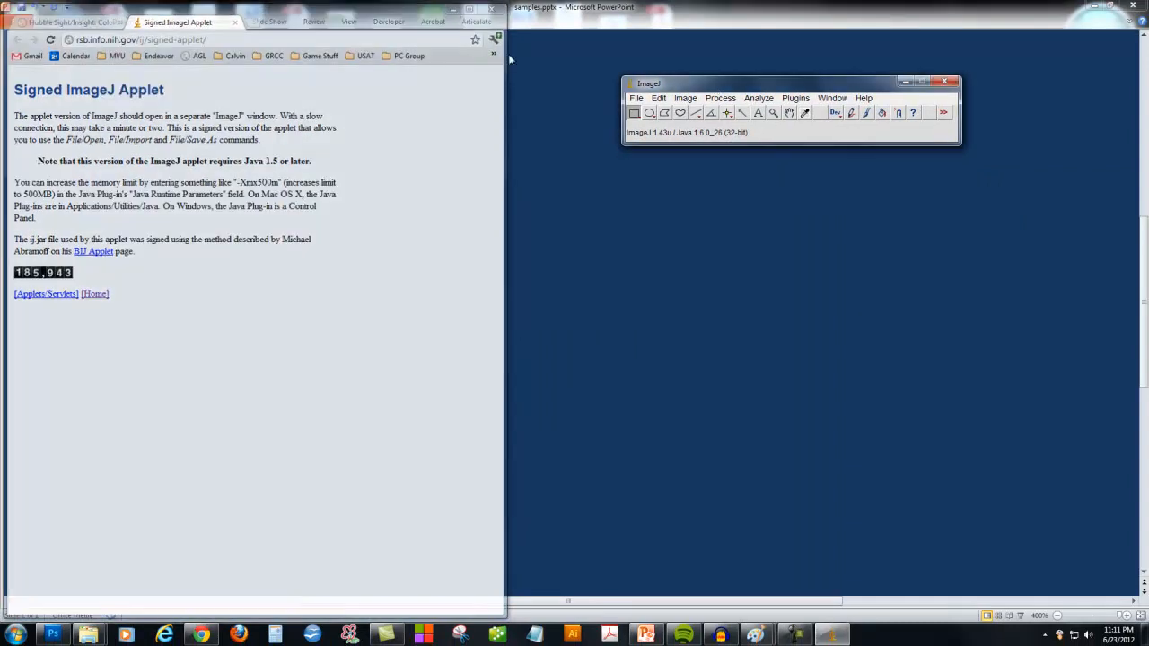
Open the recent Eagle502nm.fits image, a nearly black 1400x1400 32-bit frame.
left_click(636, 98)
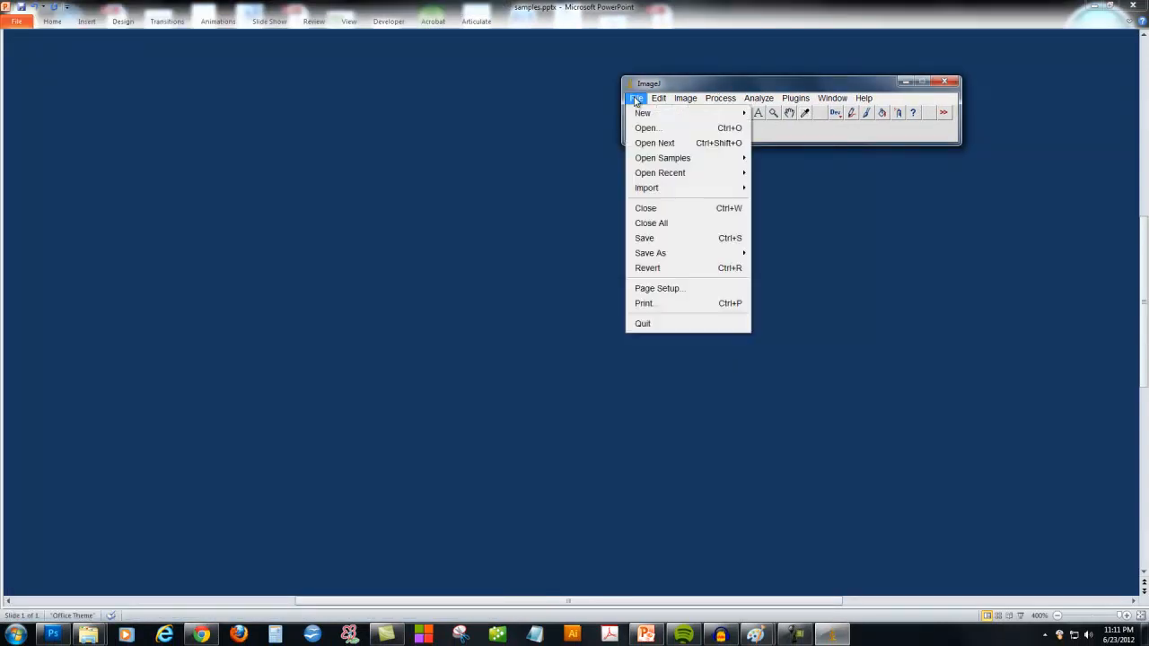
mouse_move(660, 172)
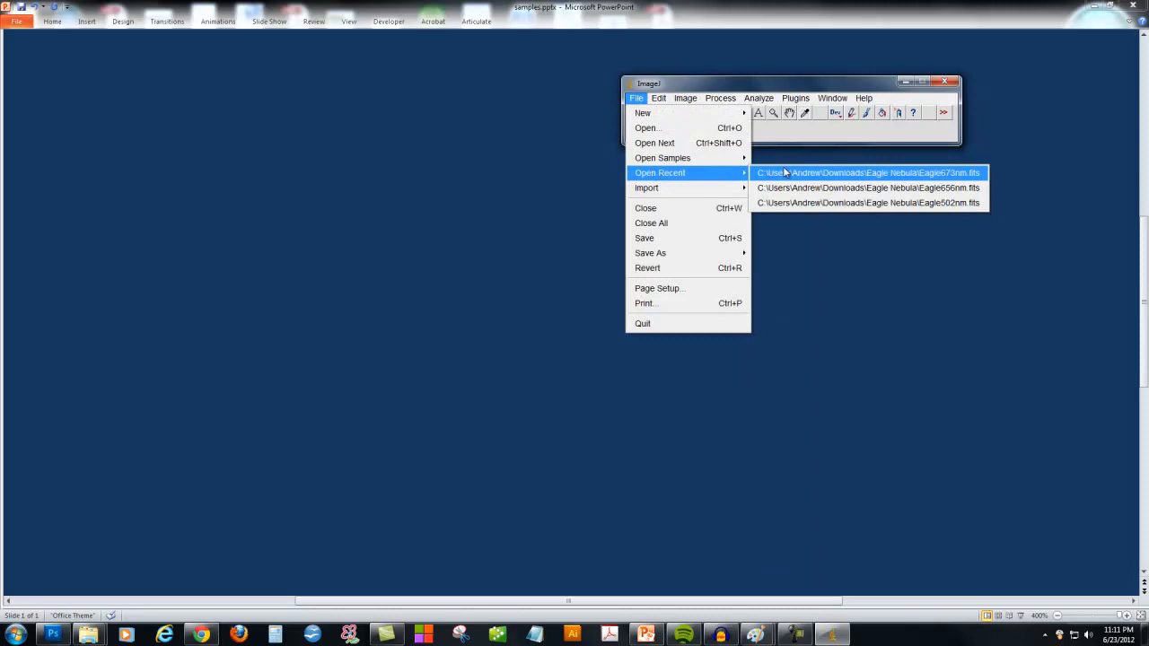
left_click(867, 172)
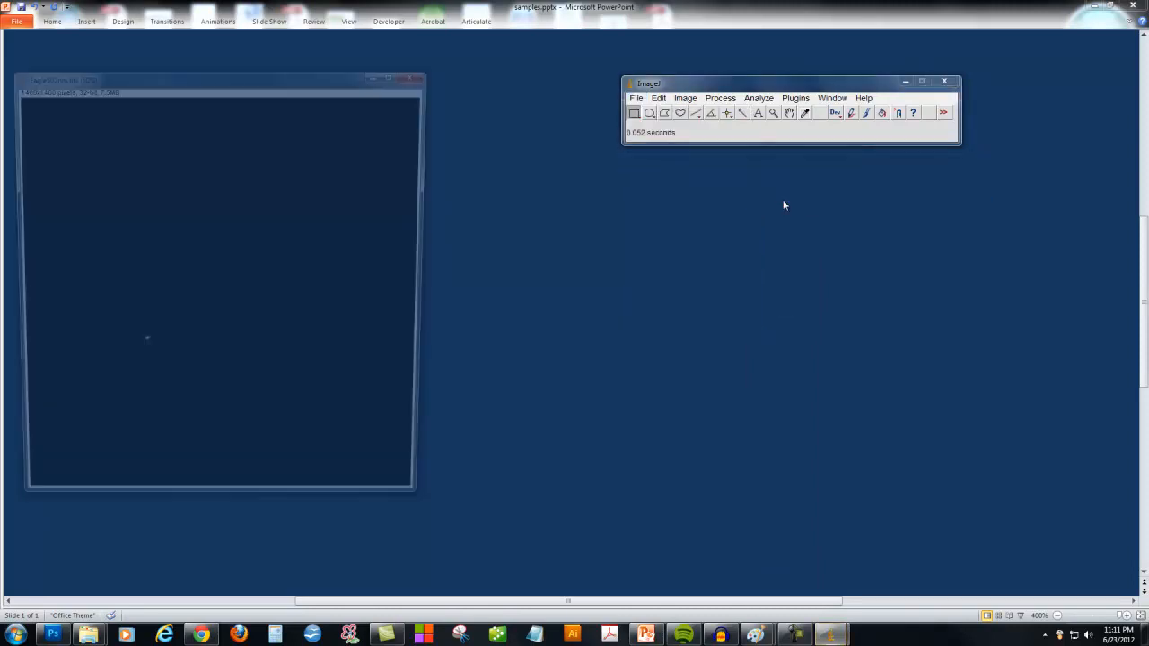
left_click(685, 98)
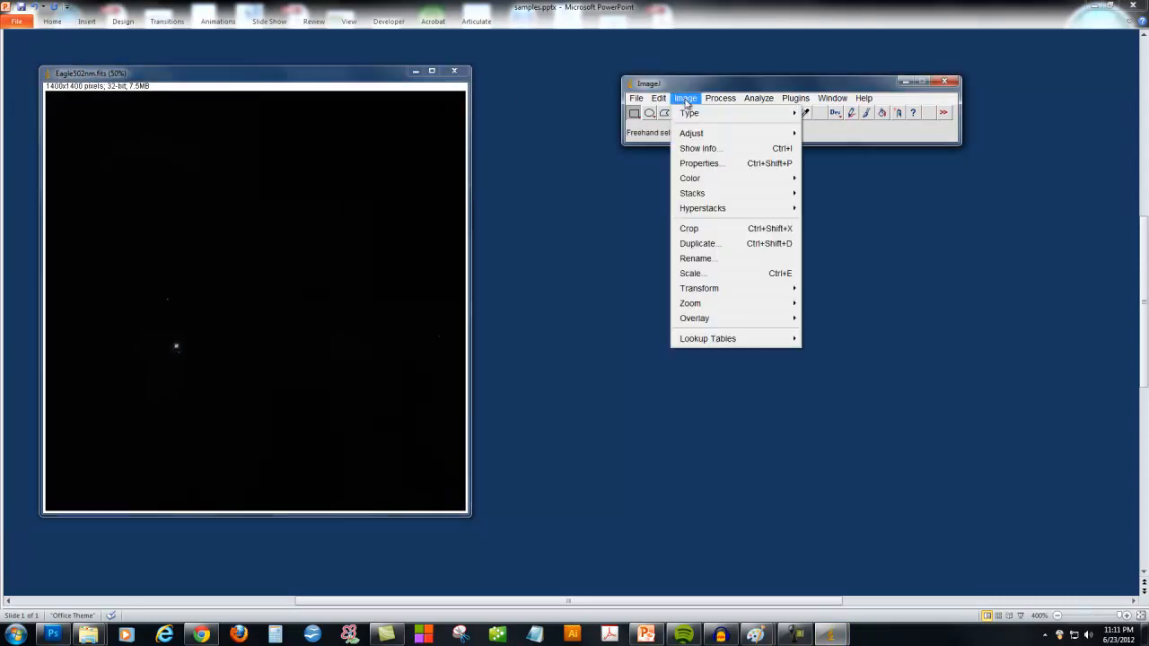
mouse_move(691, 133)
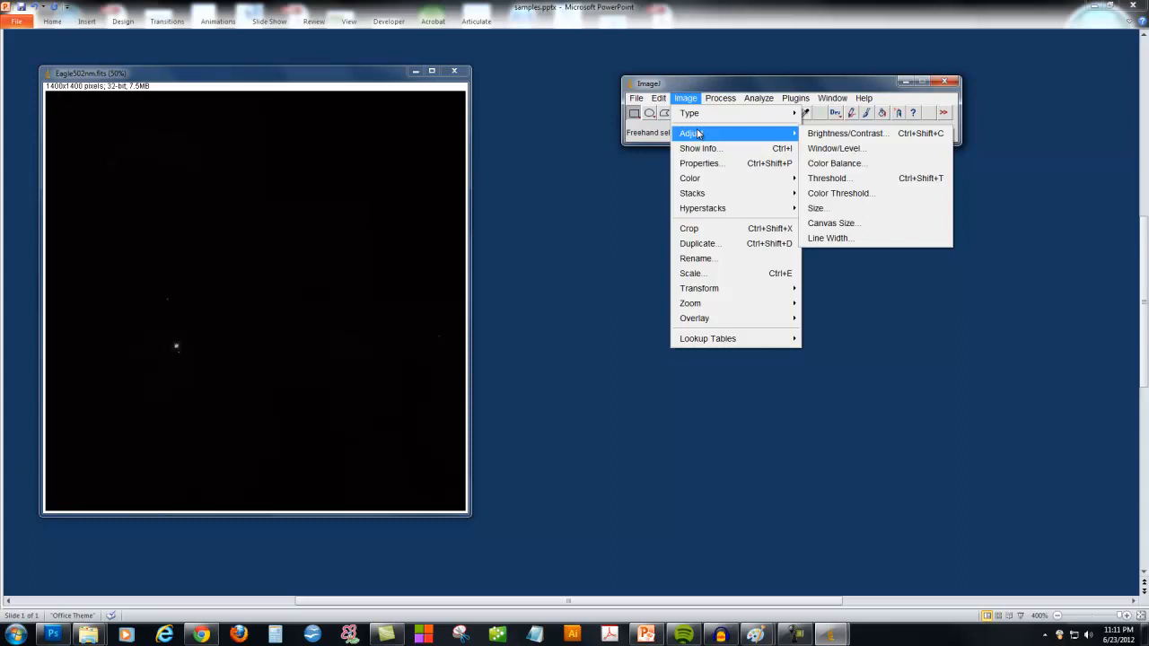
mouse_move(845, 133)
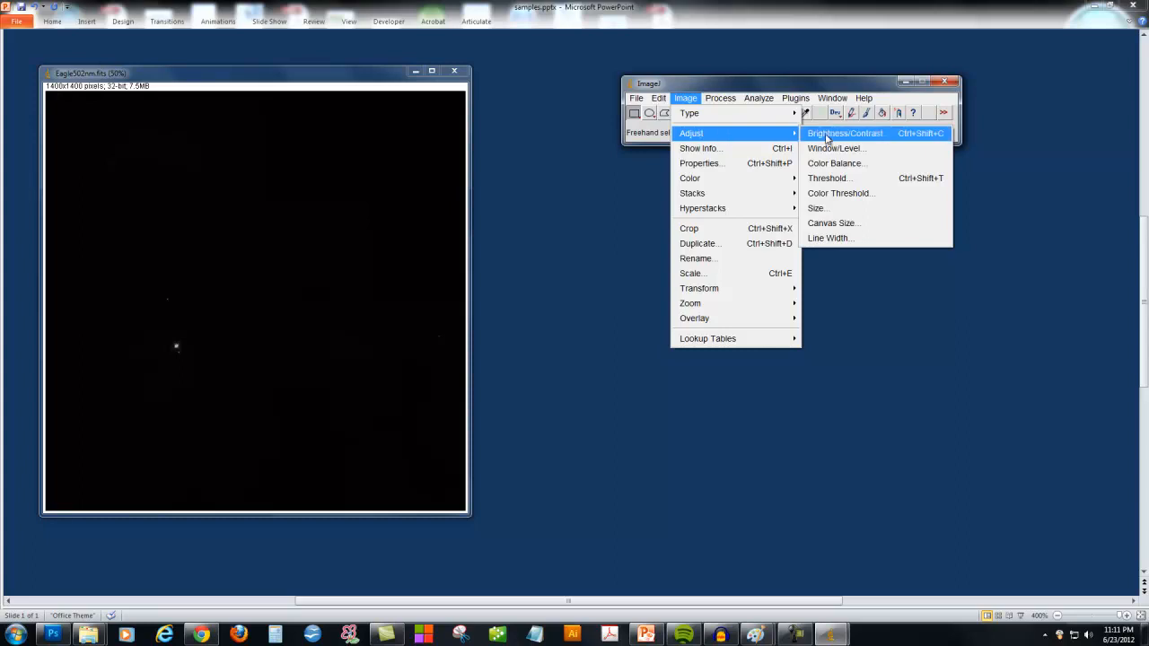
Drag the Brightness/Contrast Maximum slider left until the 502 nm pillars show clearly.
left_click(845, 133)
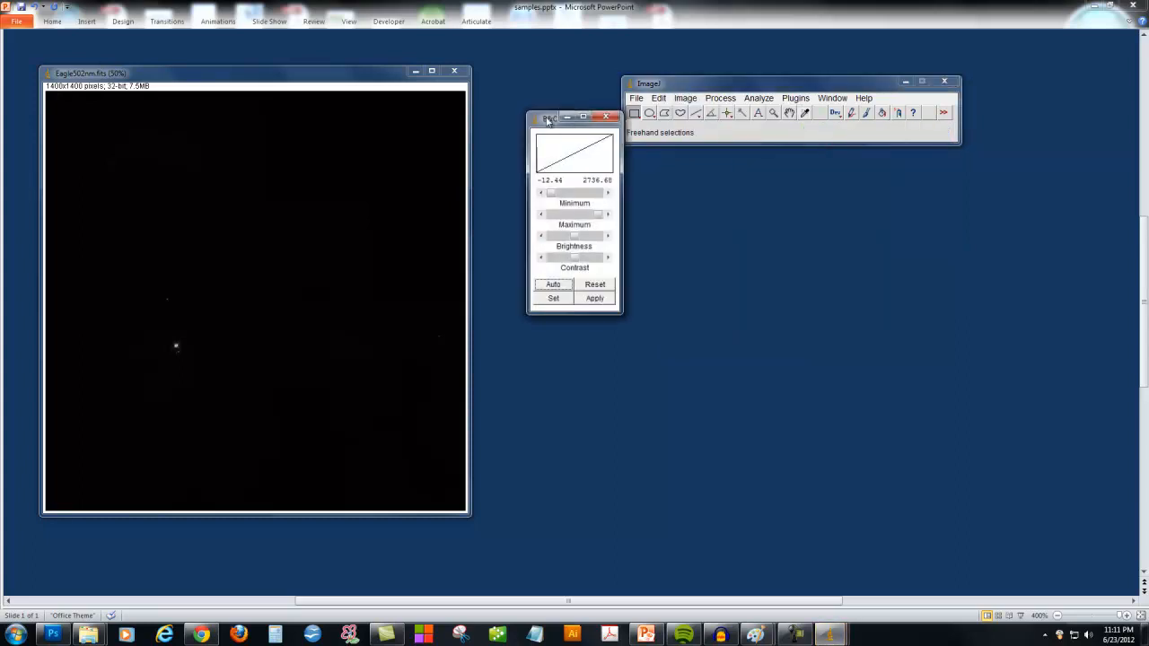
left_click_drag(575, 118, 611, 156)
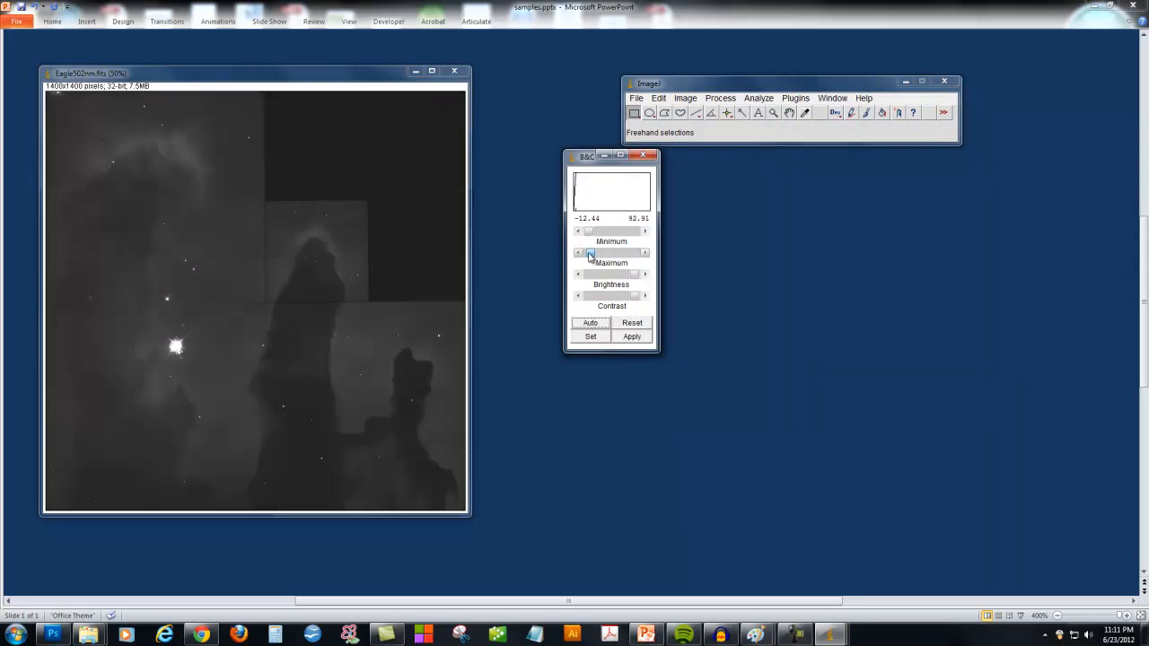
left_click_drag(588, 231, 642, 232)
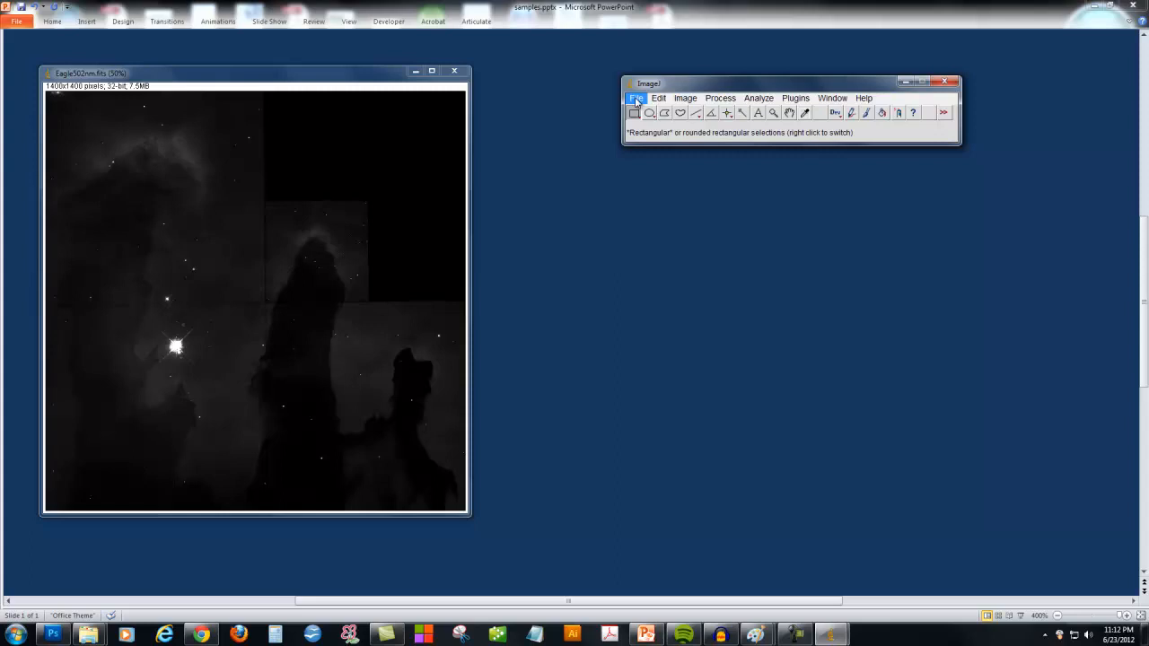
Open the recent Eagle656nm.fits image beside the brightened 502 nm image.
left_click(636, 98)
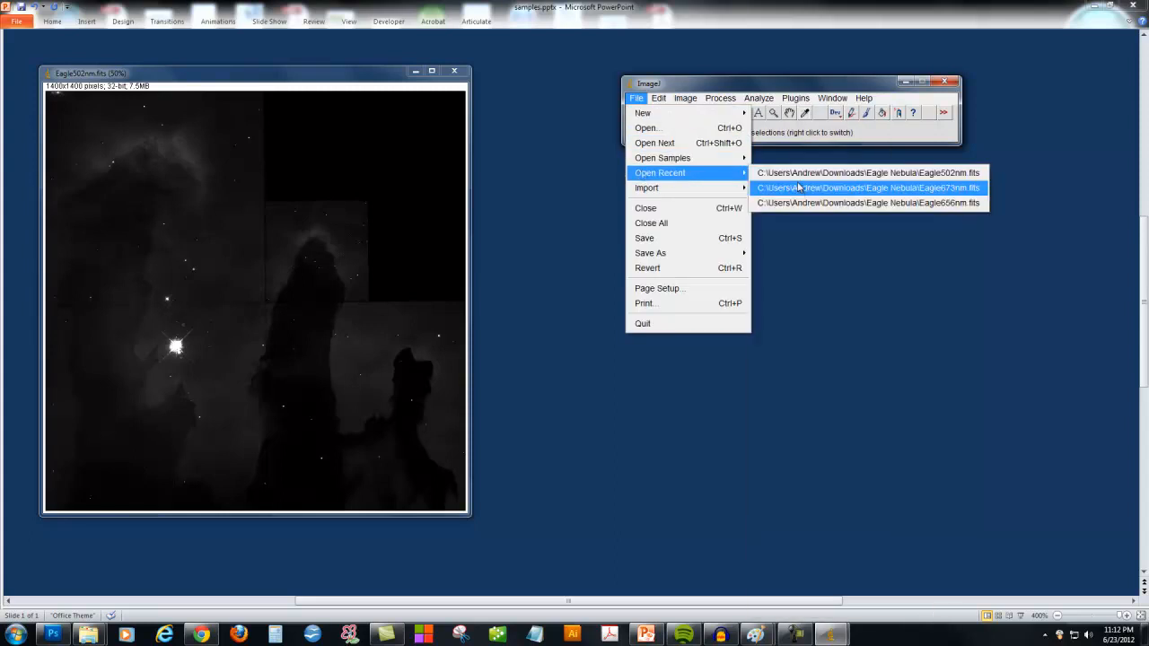
mouse_move(794, 203)
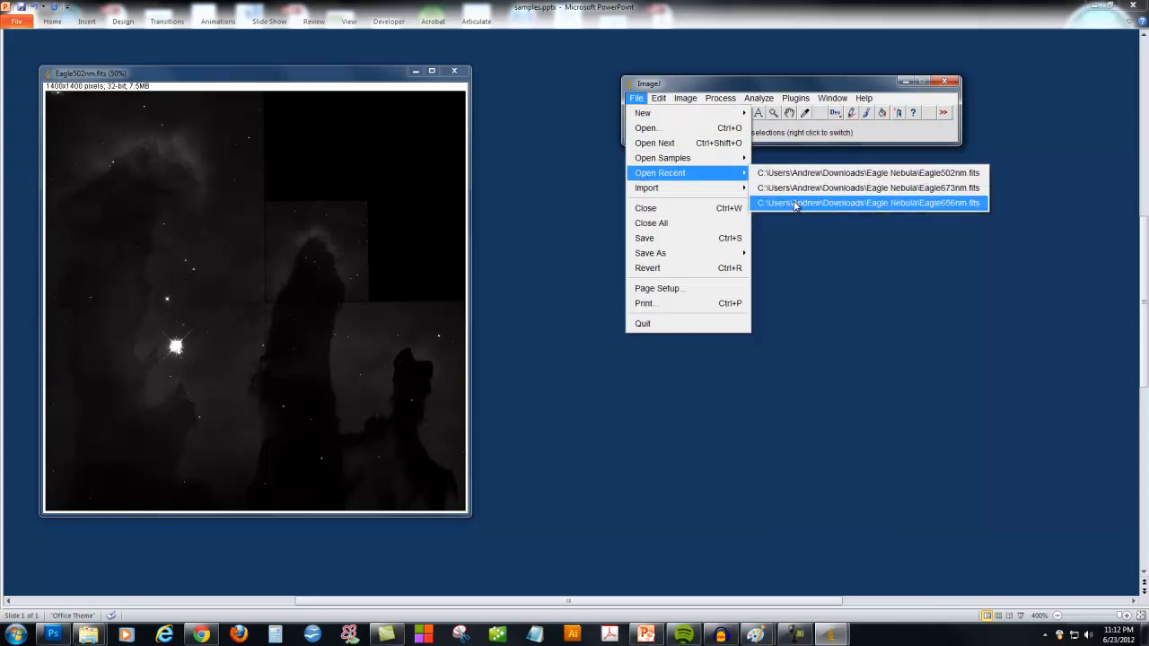
left_click(866, 202)
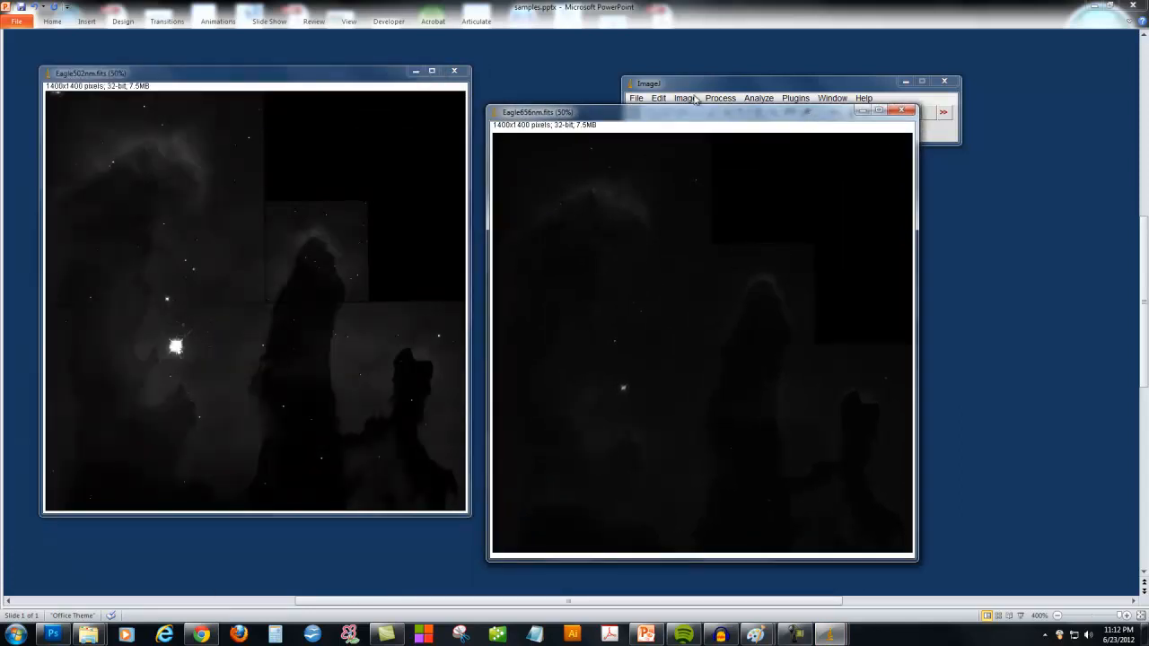
left_click(685, 98)
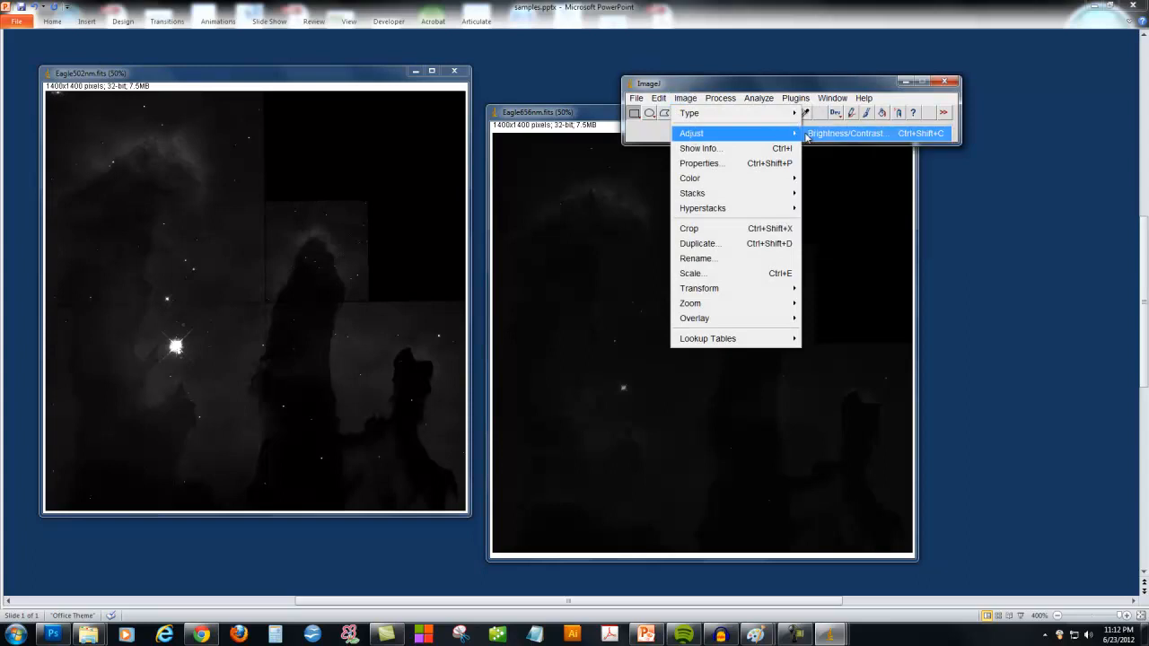
Brighten Eagle656nm with the Maximum slider, then re-tune Eagle502nm's maximum brightness.
left_click(844, 133)
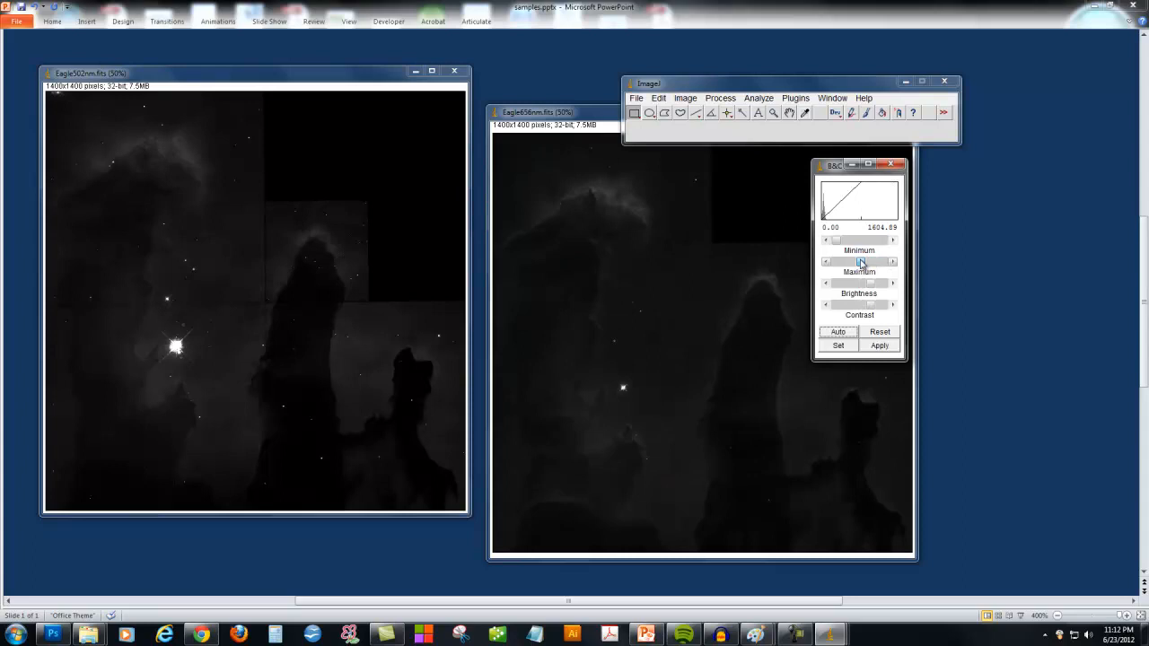
left_click_drag(871, 261, 844, 261)
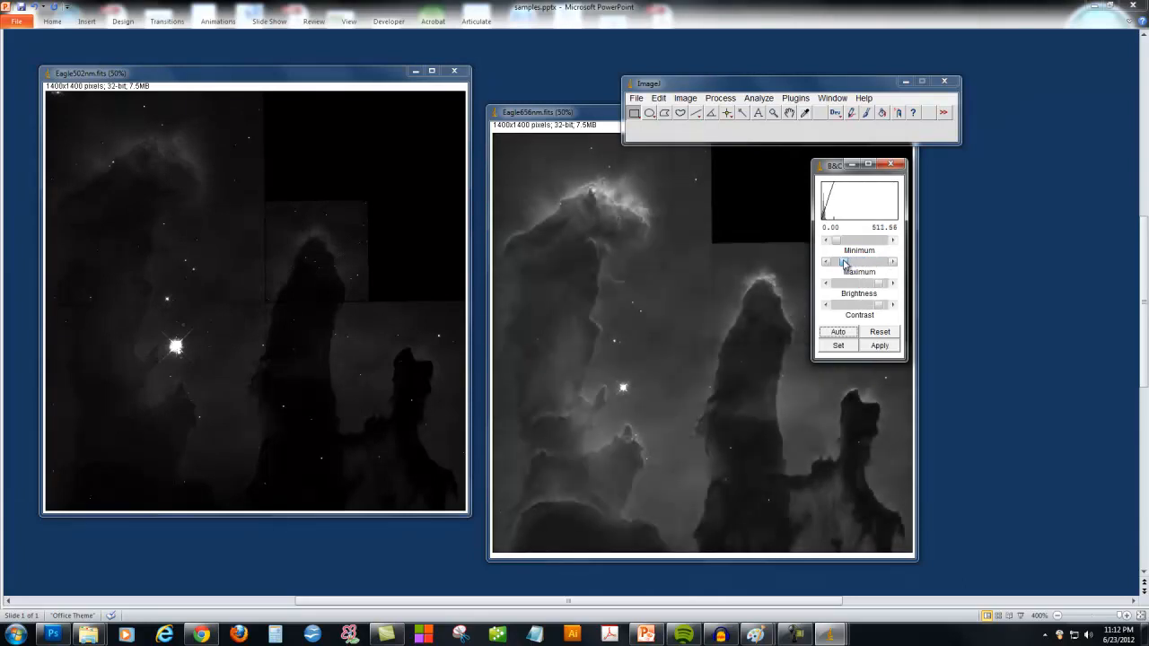
left_click_drag(844, 239, 893, 240)
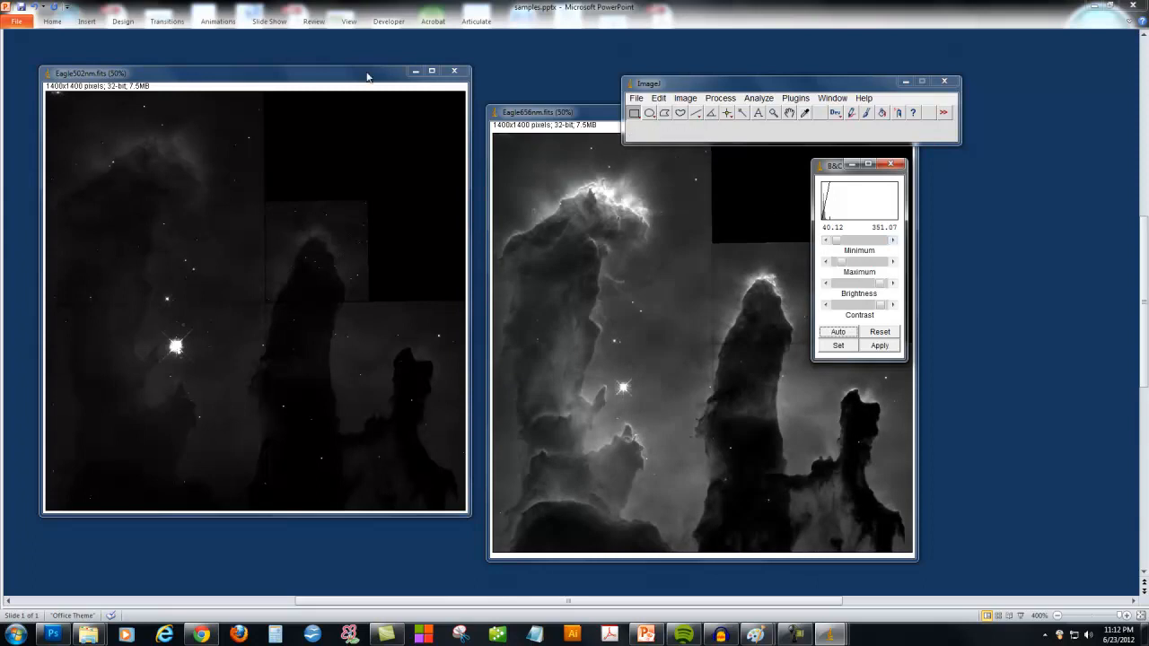
left_click_drag(878, 262, 857, 262)
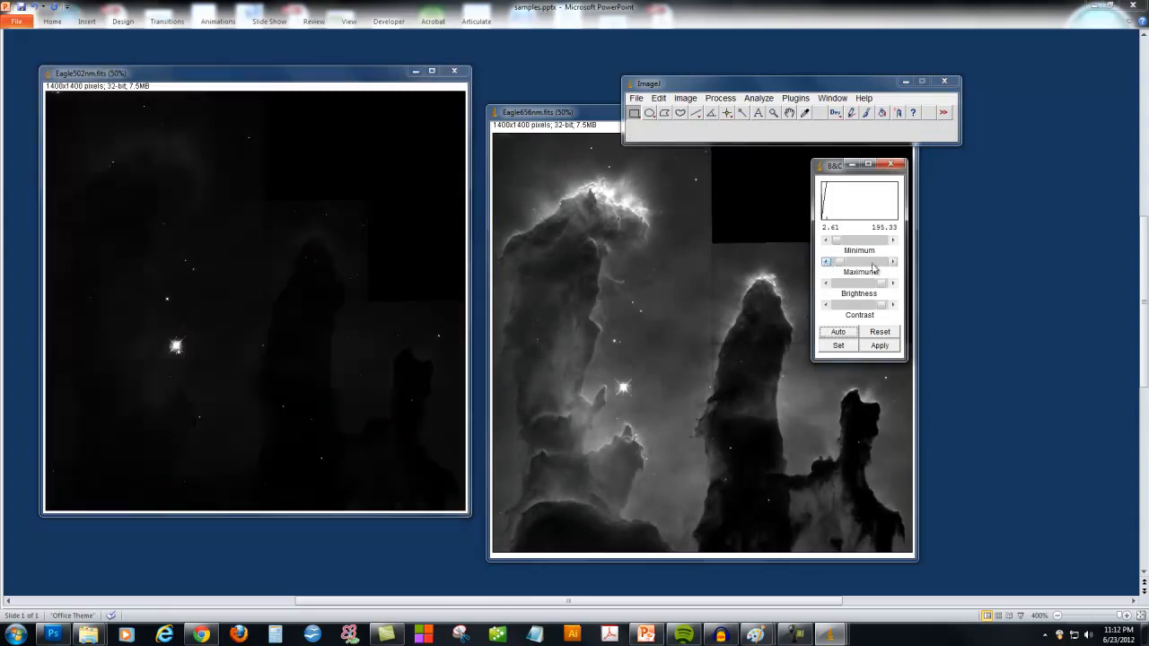
left_click(893, 261)
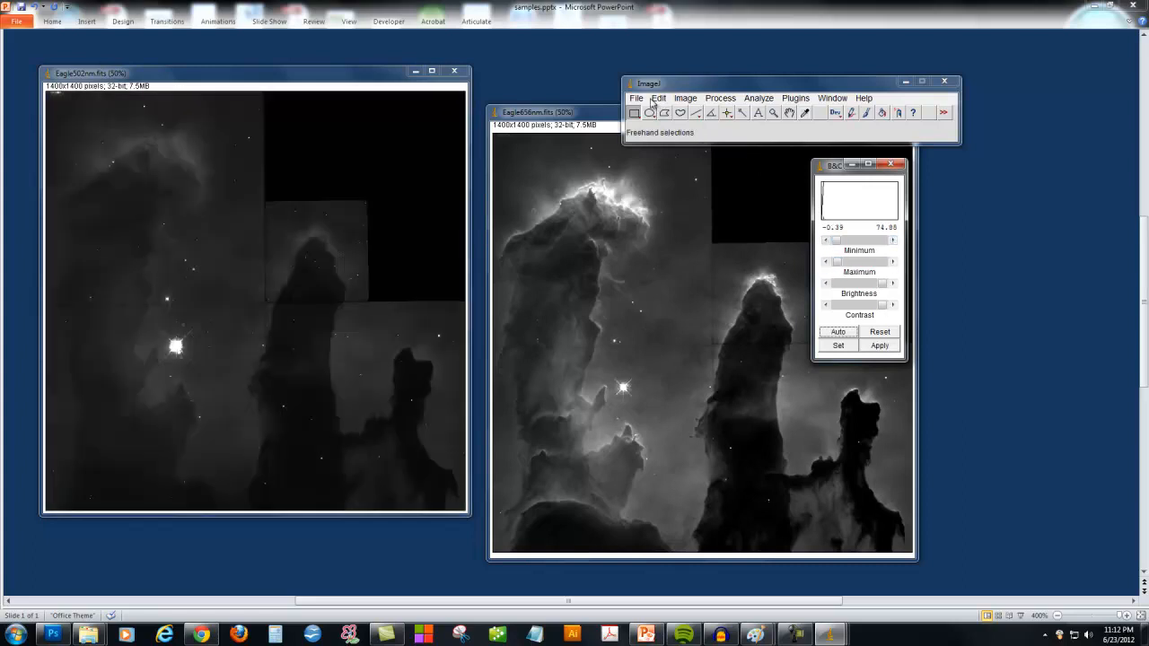
Open and brighten Eagle673nm.fits, then drag the overlapping image windows apart.
left_click(635, 98)
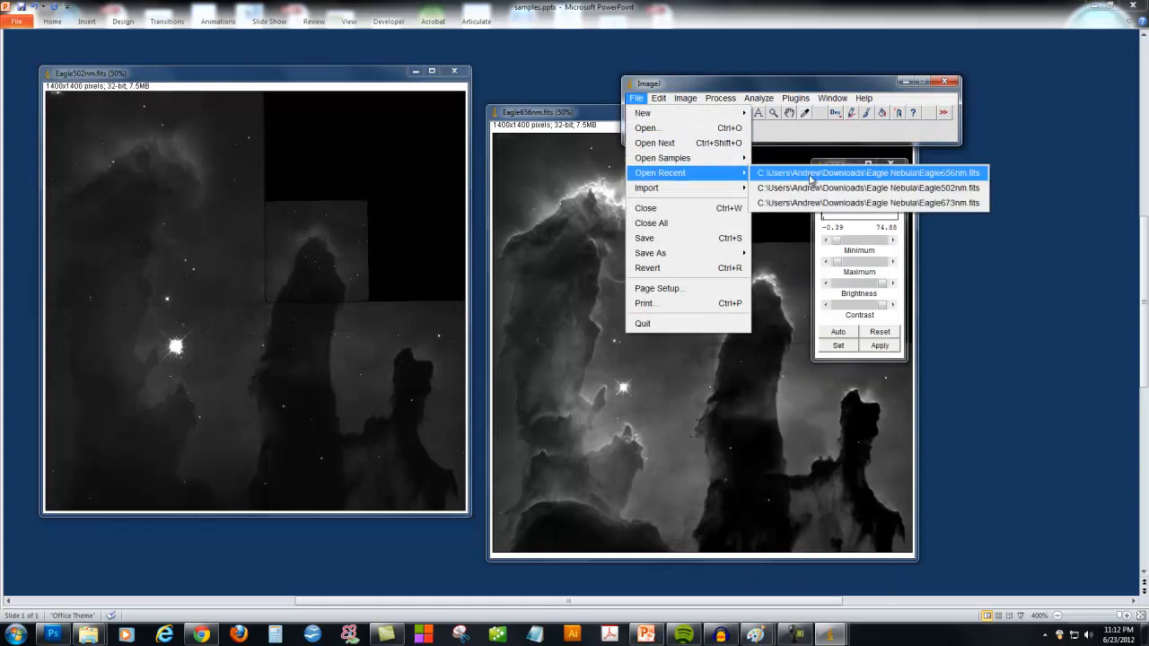
left_click(867, 172)
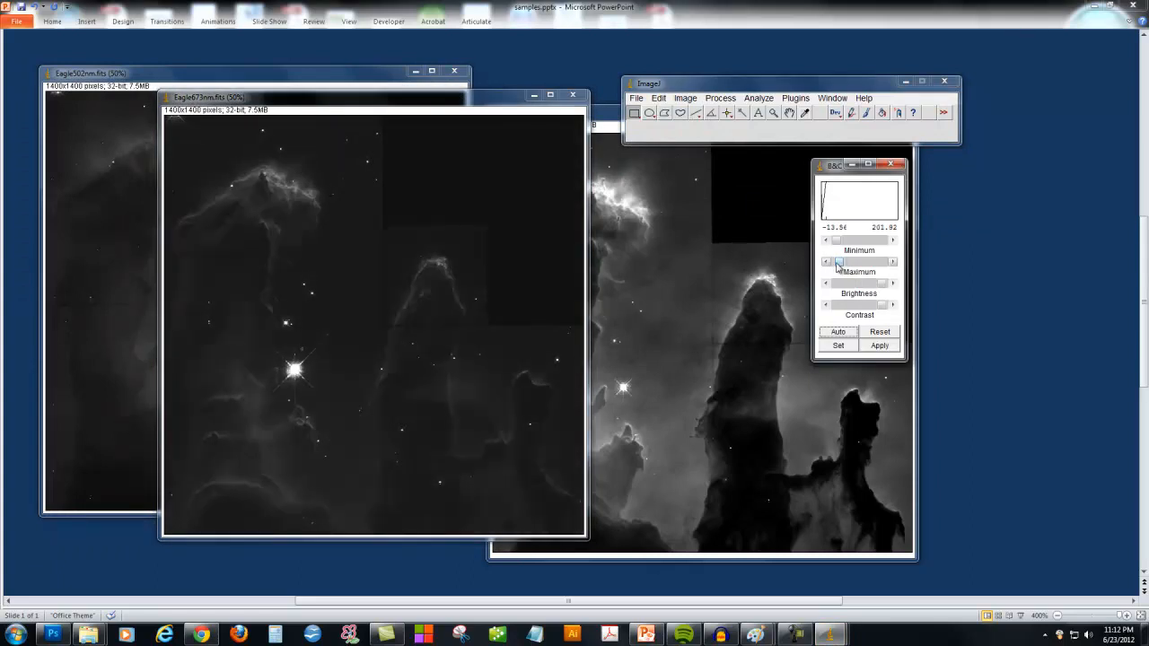
left_click_drag(839, 261, 827, 261)
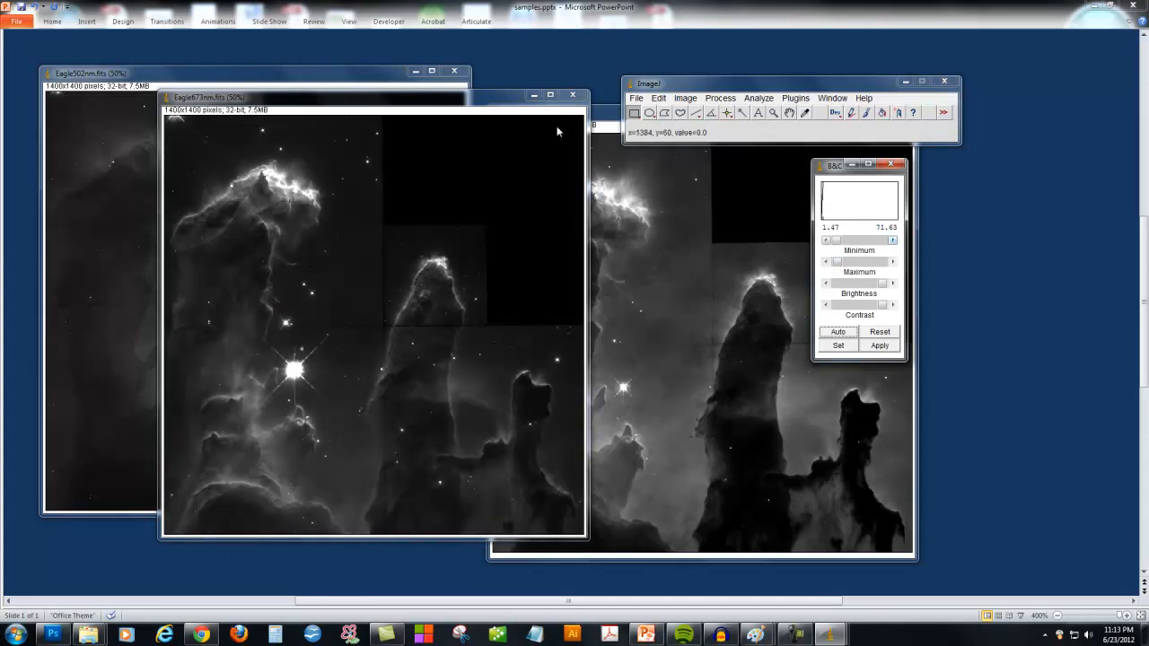
left_click_drag(377, 97, 476, 137)
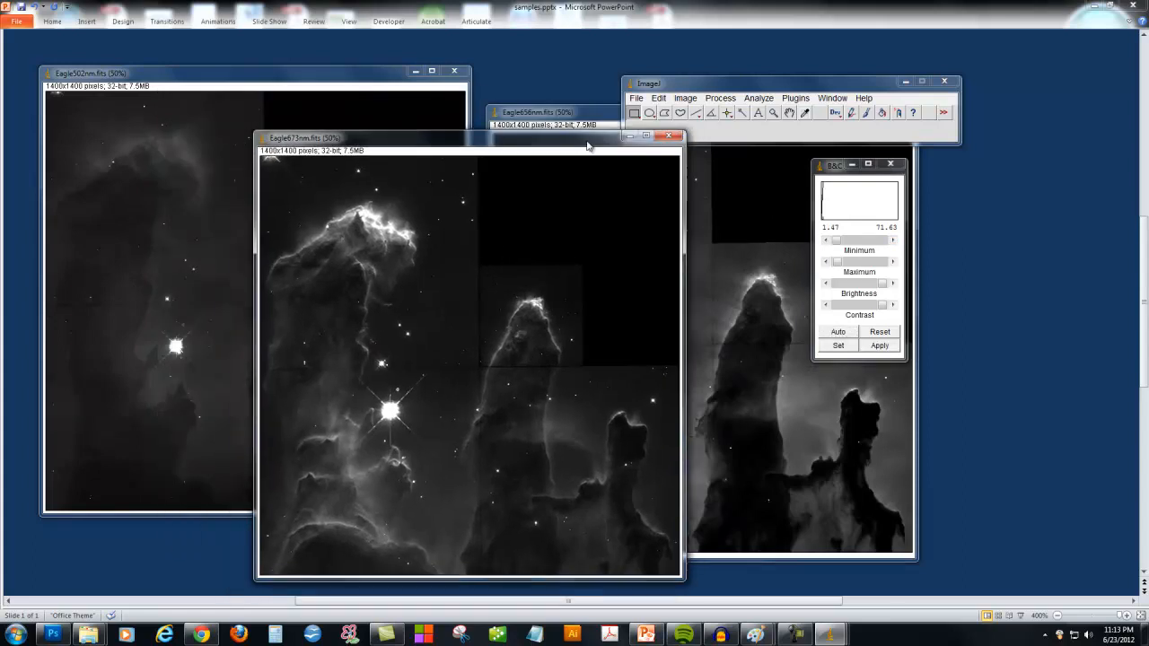
left_click_drag(305, 137, 310, 127)
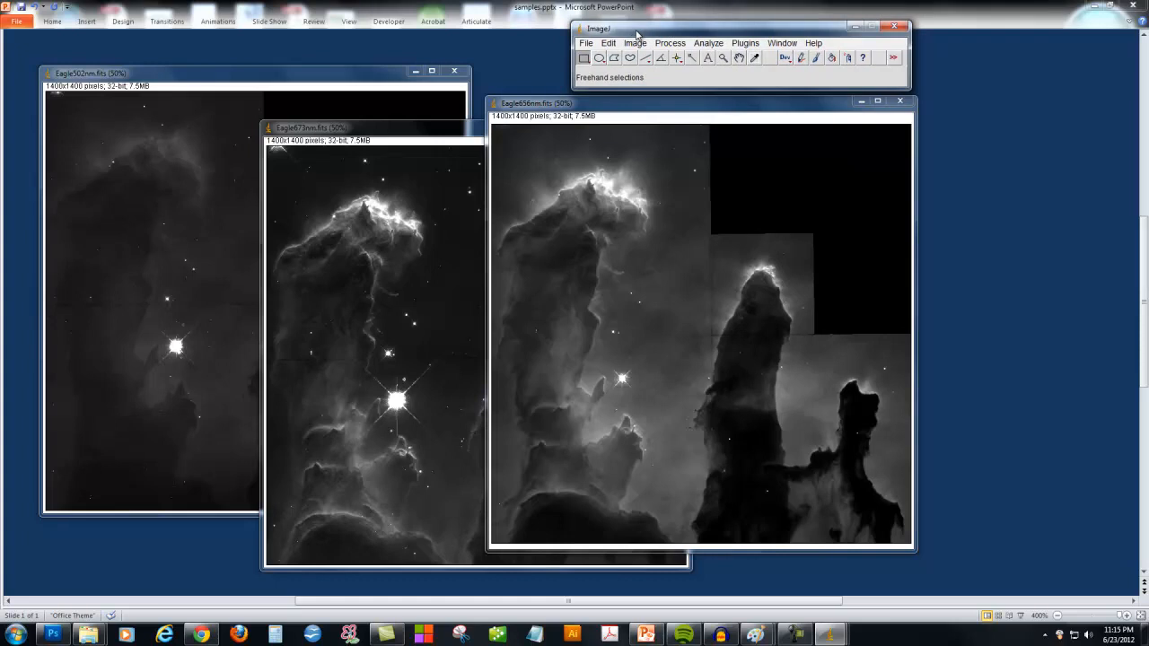
Start Merge Channels and assign Eagle502nm.fits to the blue channel.
left_click(634, 43)
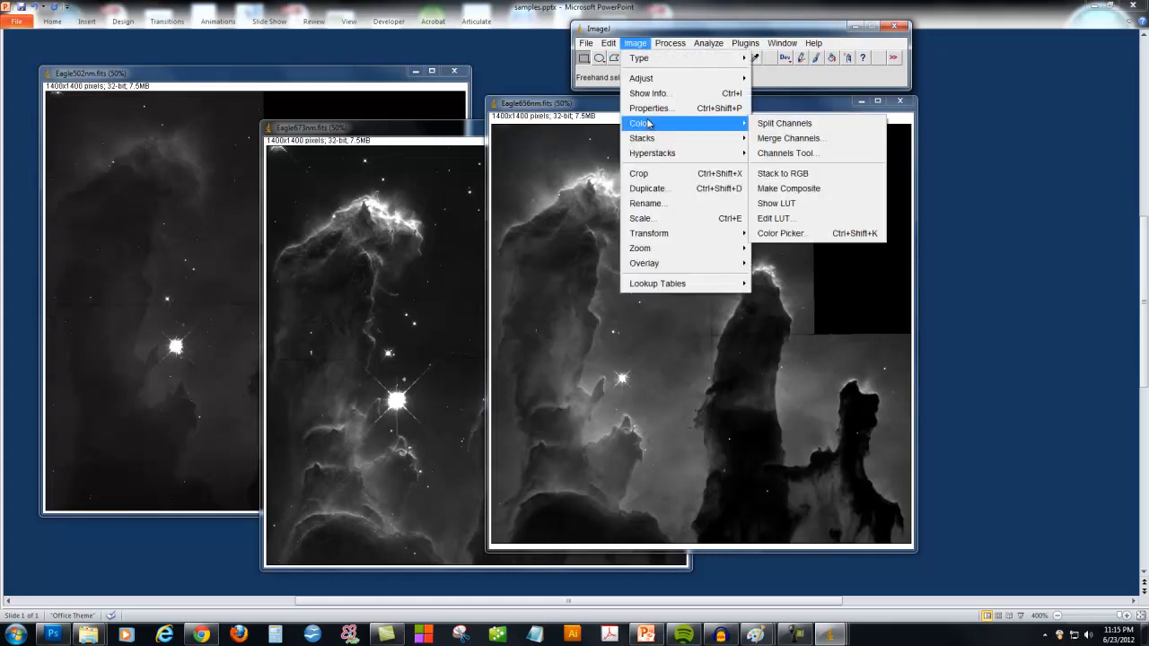
left_click(791, 138)
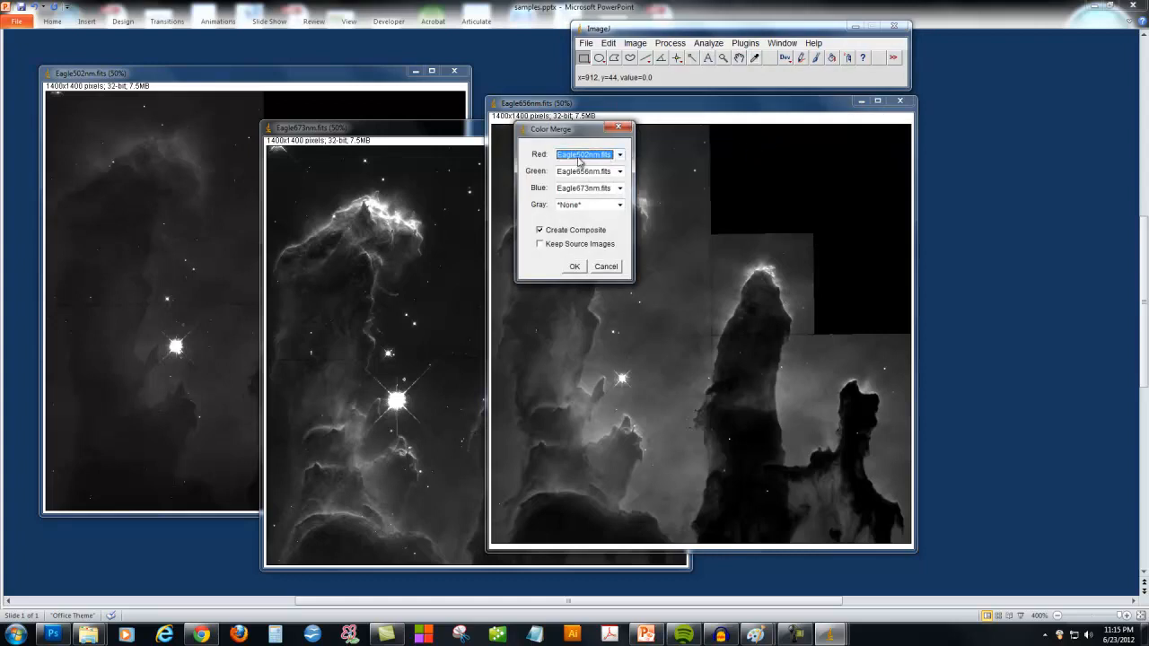
mouse_move(543, 193)
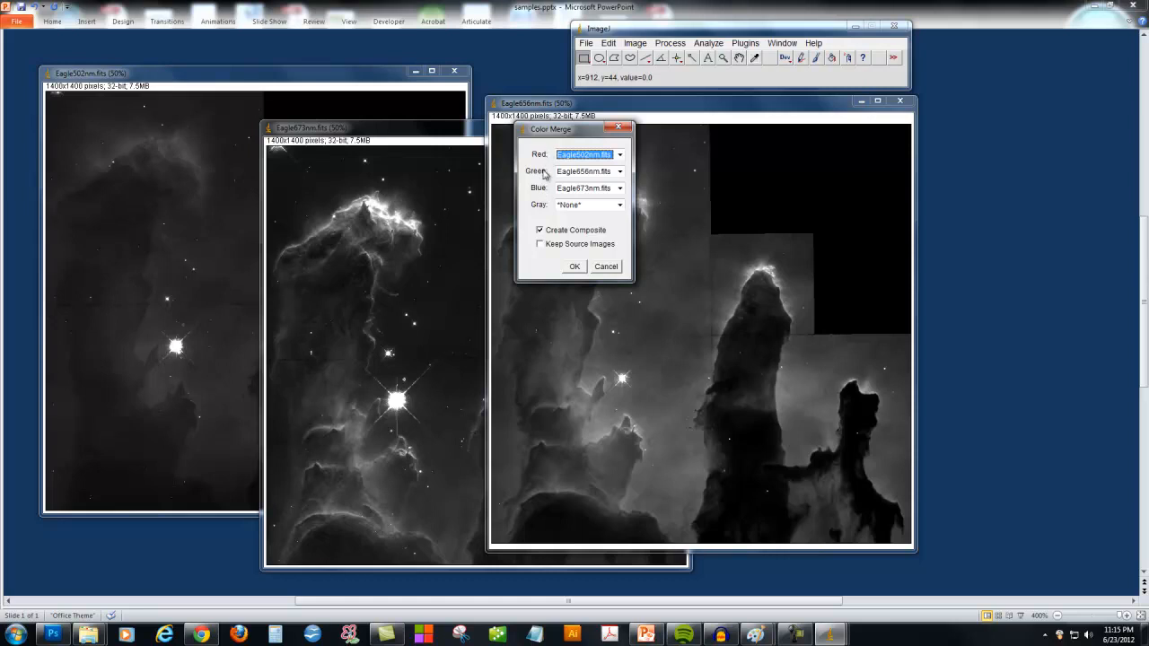
left_click(619, 187)
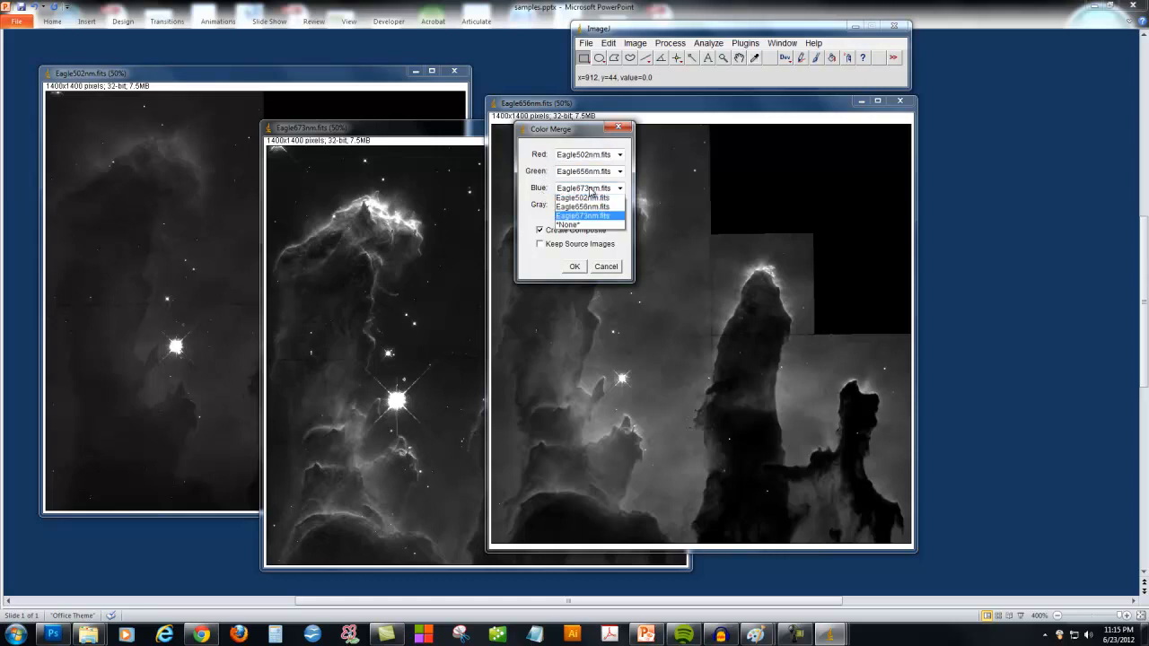
left_click(582, 198)
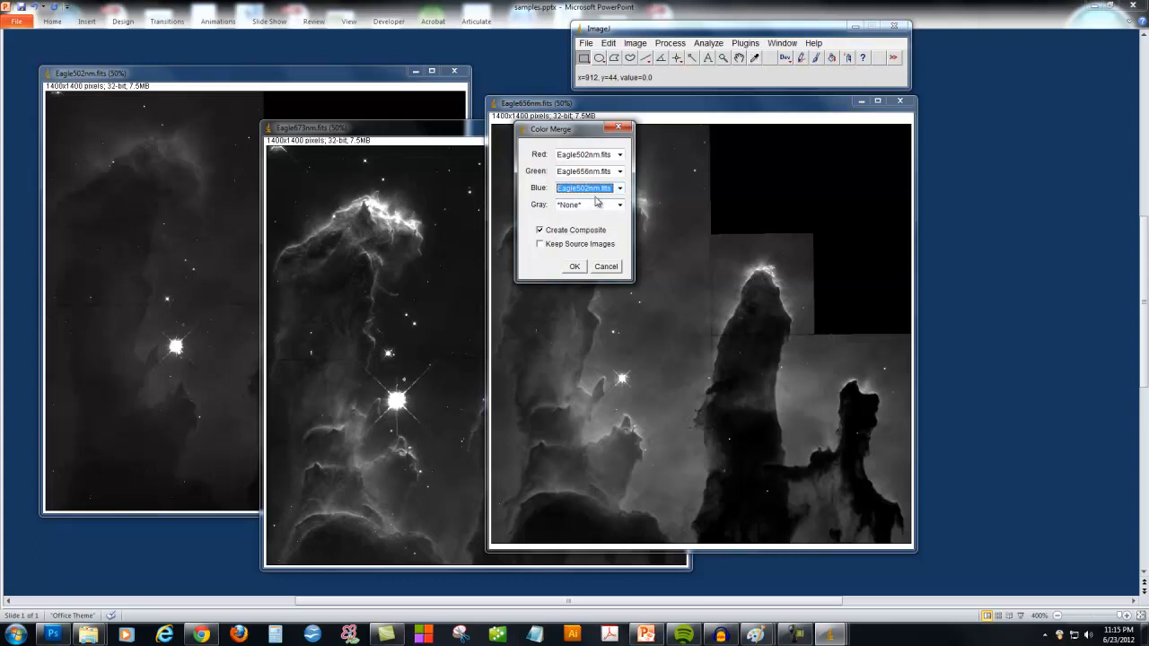
Put Eagle673nm.fits on red, disable Create Composite, keep source images, and merge.
left_click(619, 170)
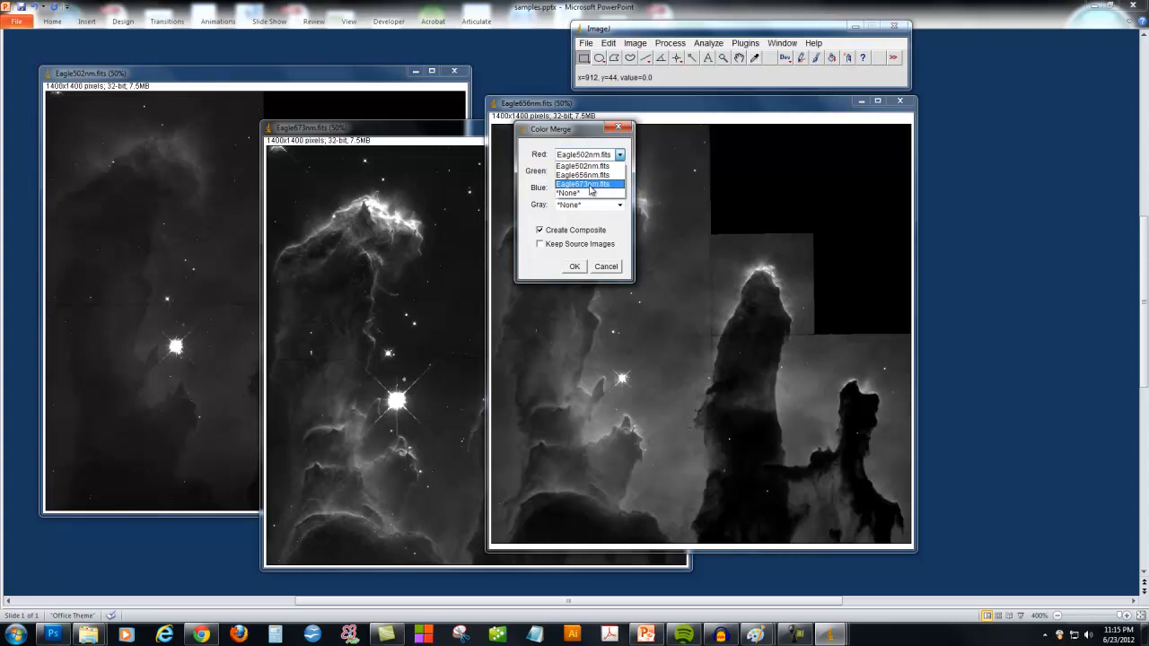
left_click(582, 184)
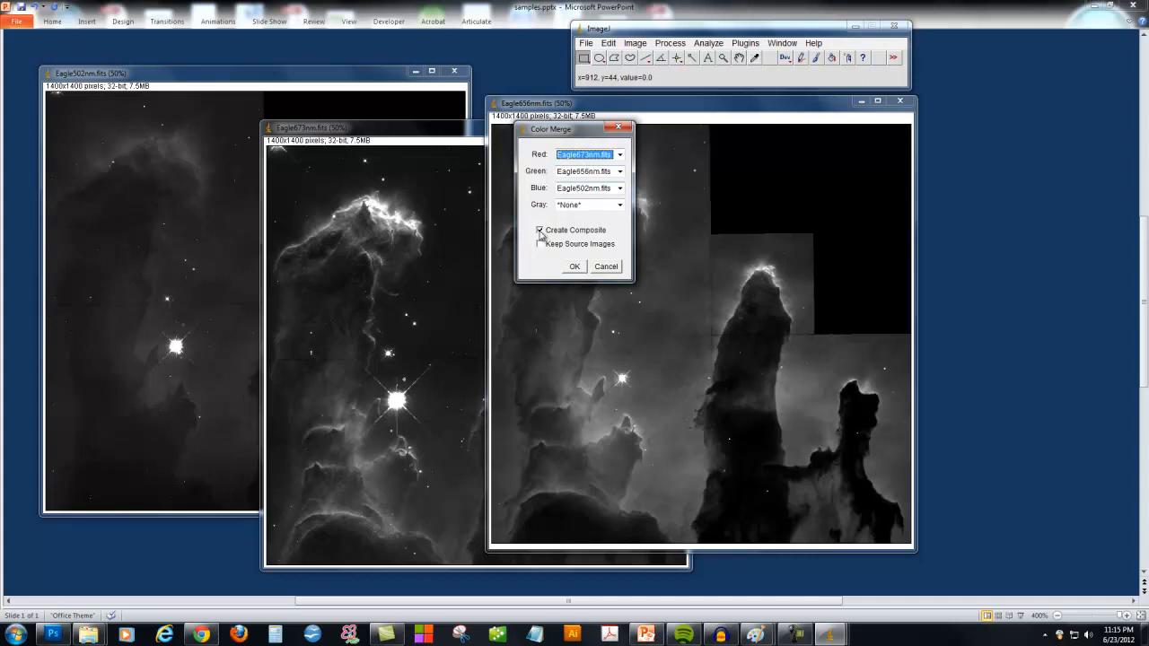
left_click(540, 230)
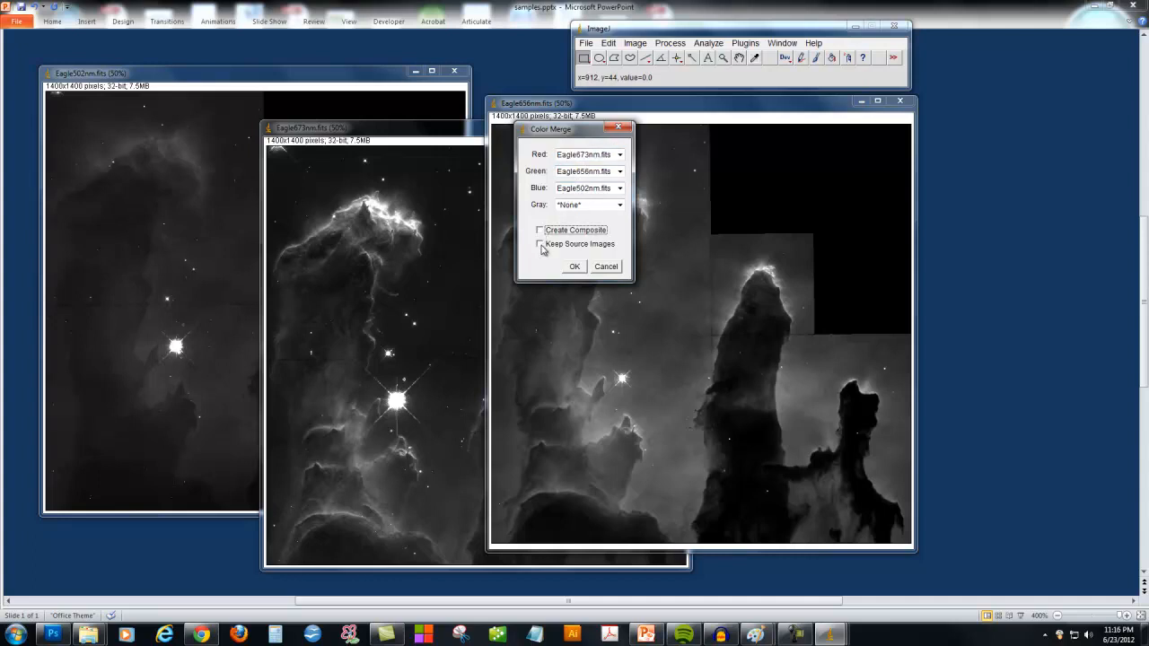
left_click(541, 243)
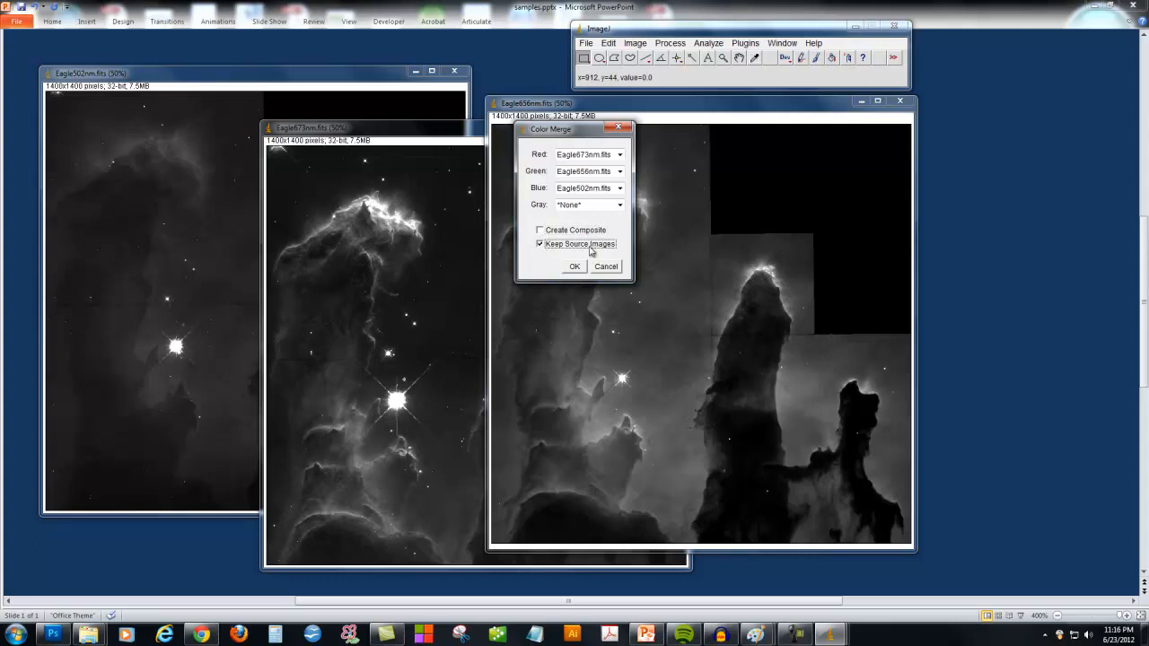
mouse_move(709, 278)
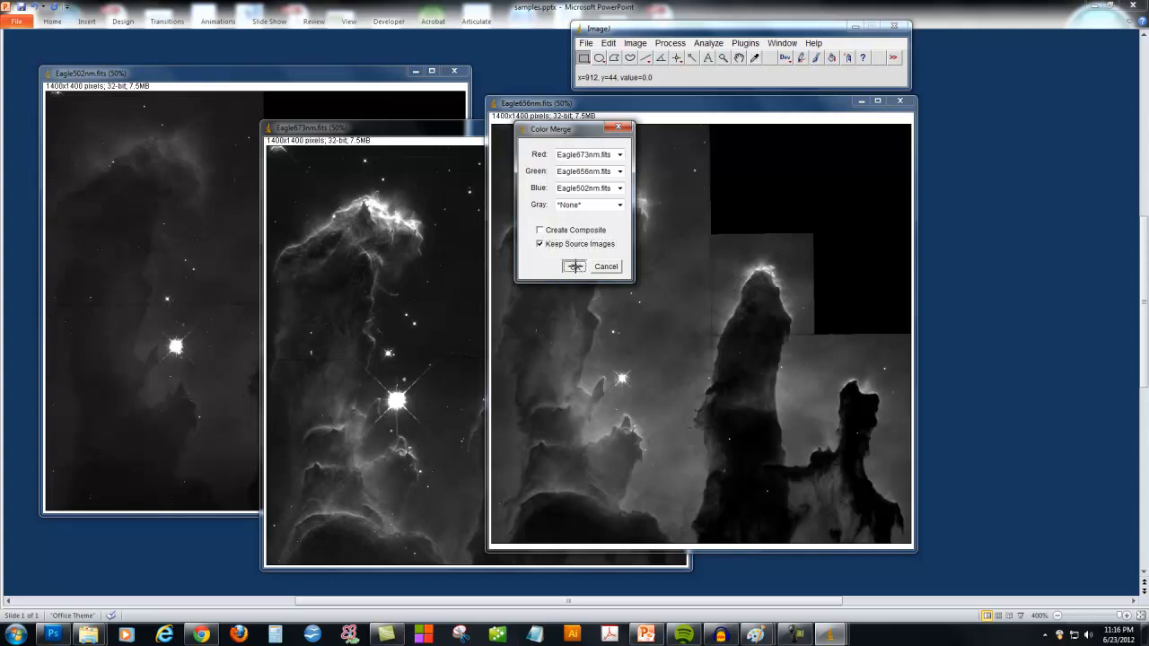
left_click(574, 265)
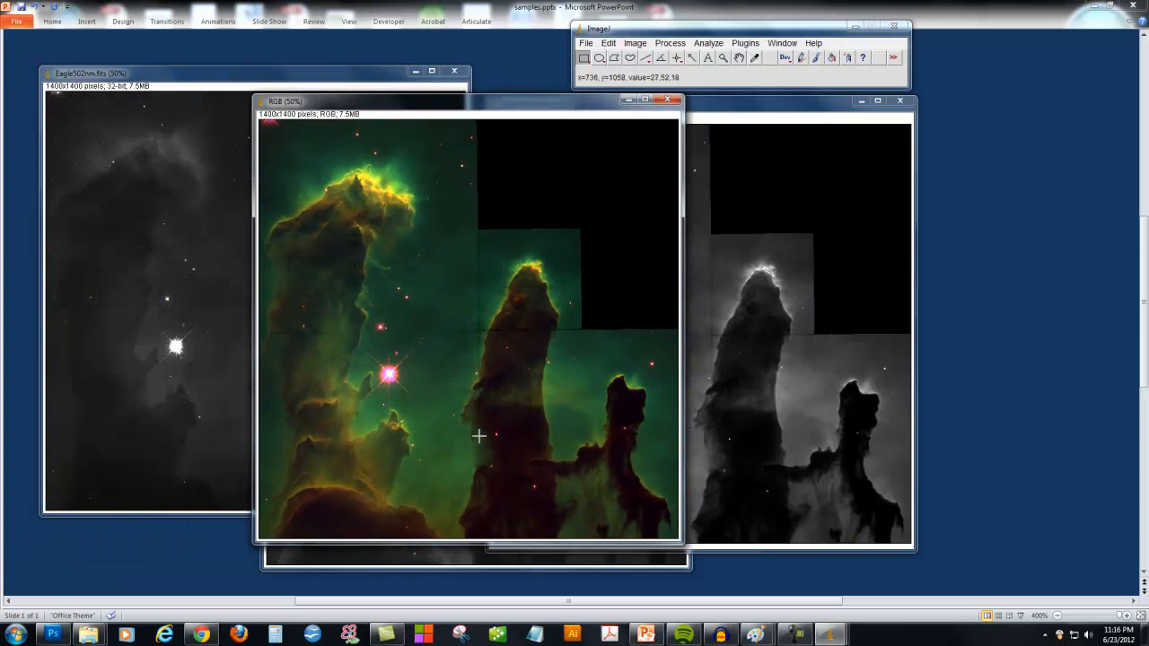
mouse_move(543, 364)
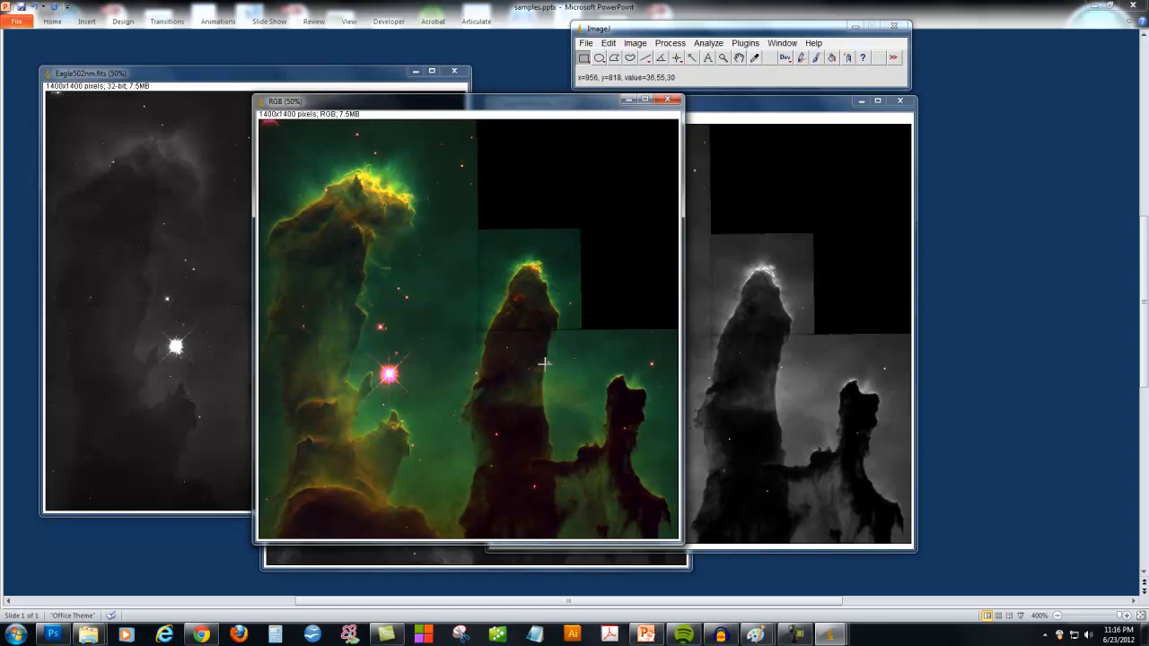
mouse_move(466, 305)
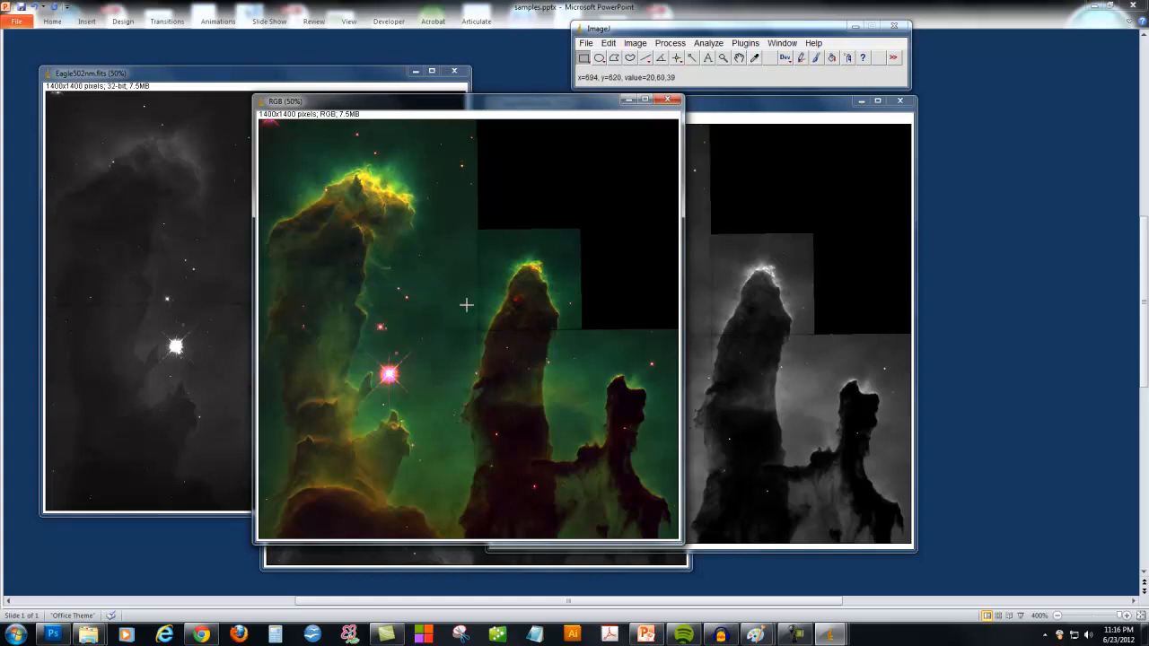
mouse_move(590, 381)
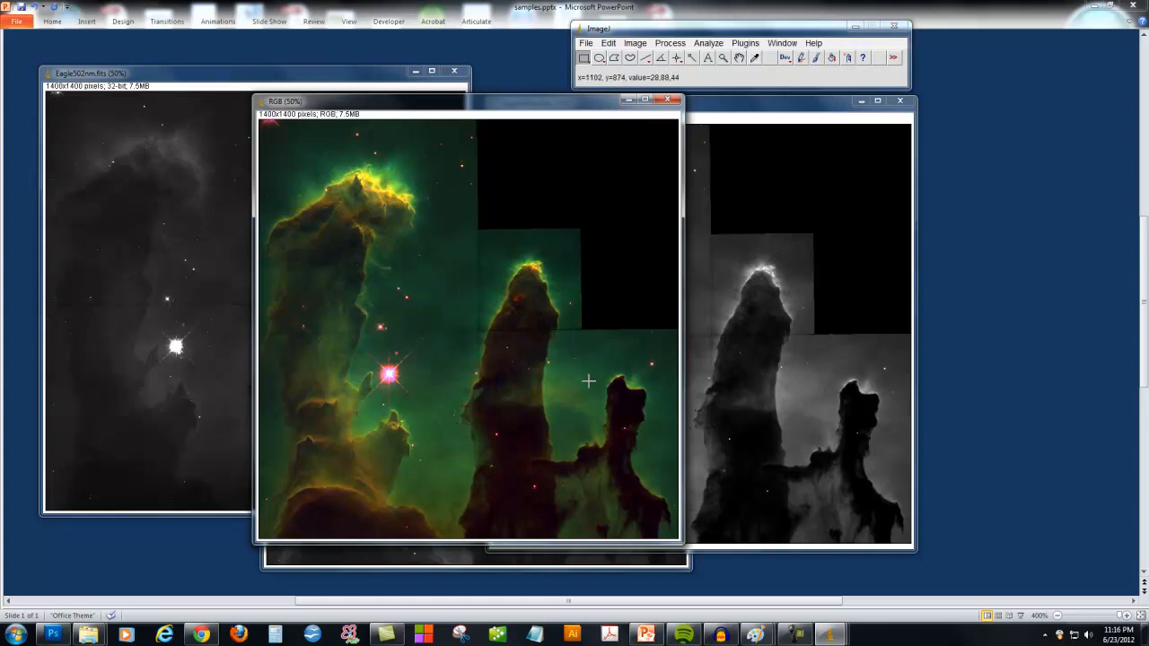
mouse_move(712, 251)
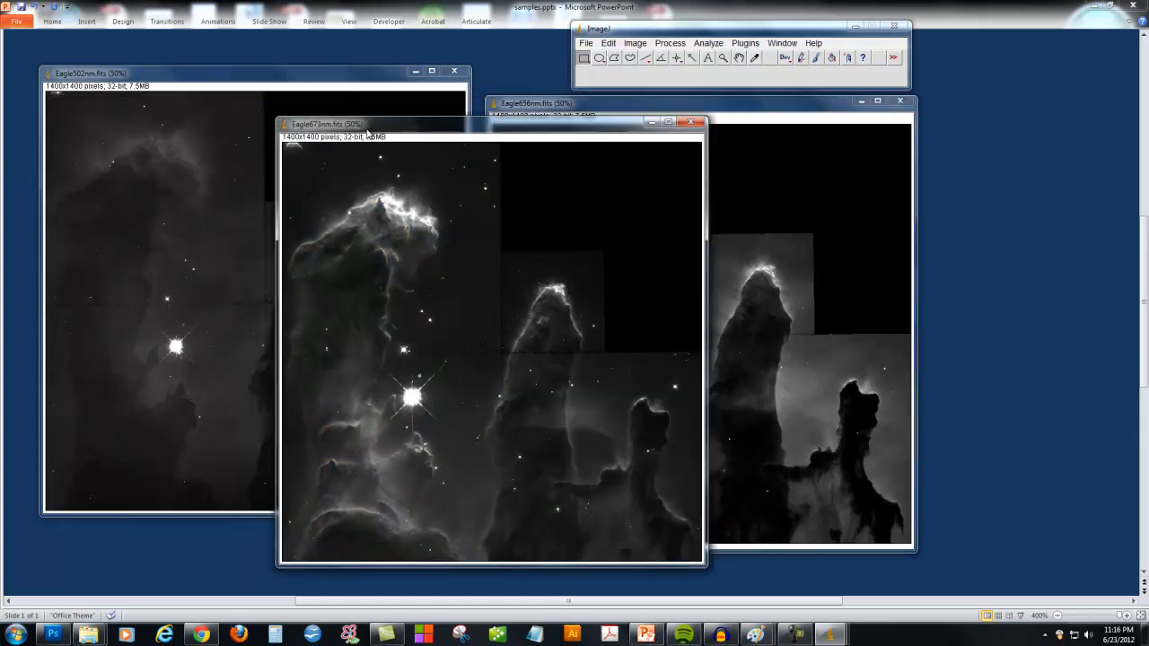
Auto-brighten Eagle673nm in Brightness/Contrast, then close the adjuster.
left_click(635, 43)
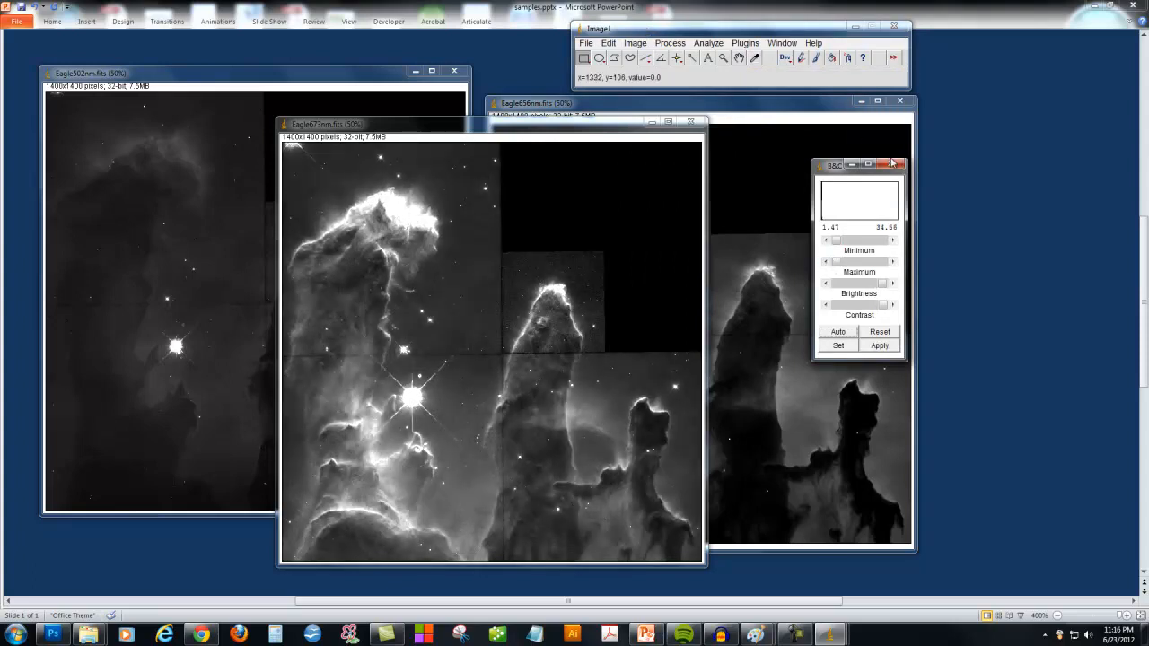
left_click(635, 43)
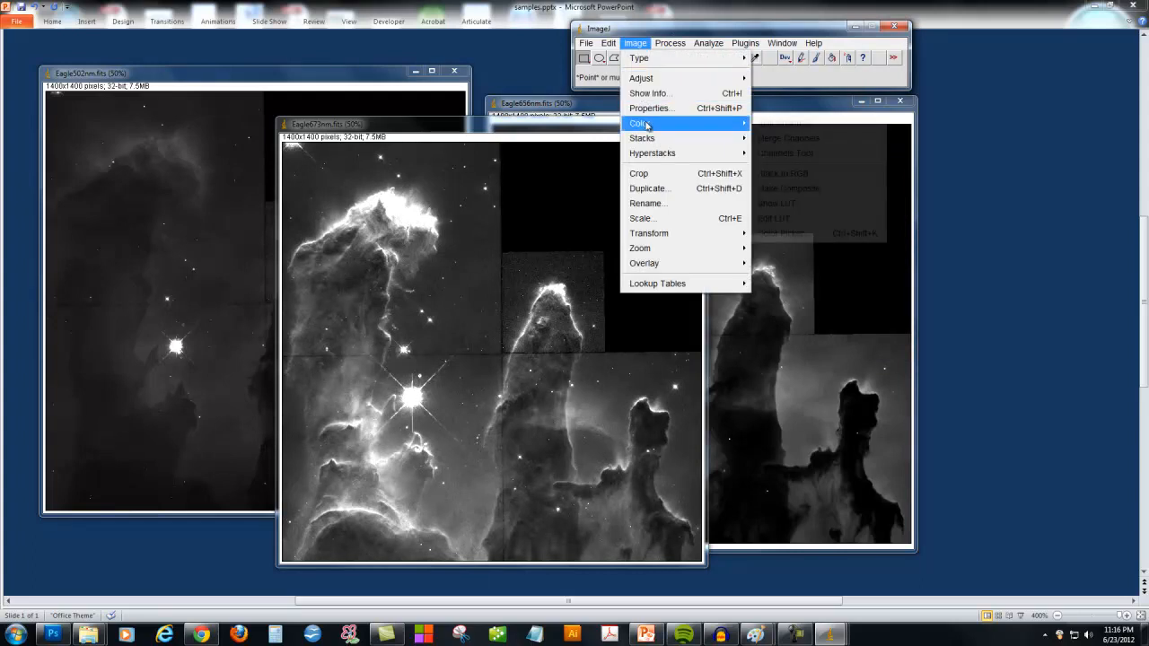
Merge 673nm red, 656nm green, 502nm blue, keeping source images, into a reddish RGB image.
left_click(788, 137)
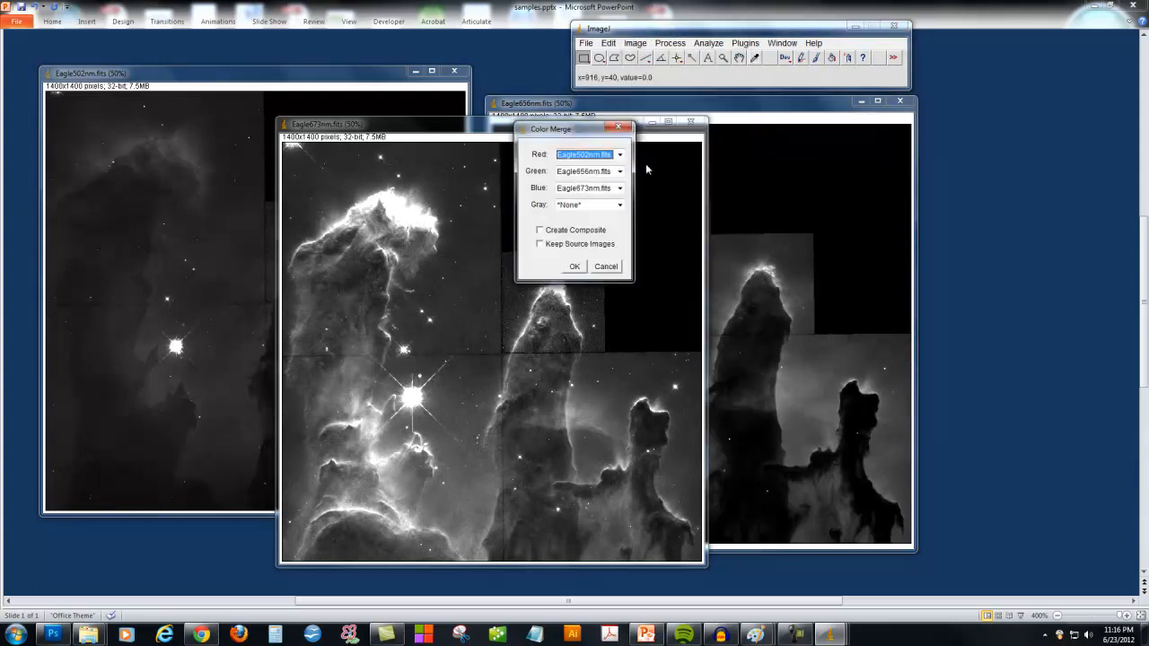
left_click(619, 171)
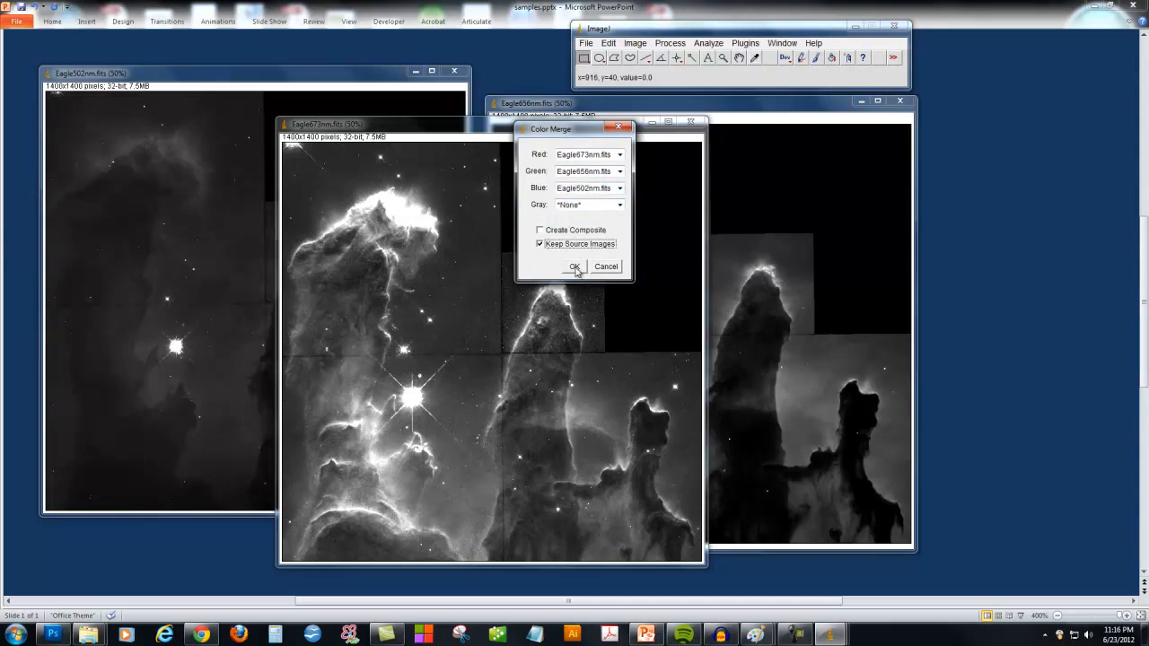
left_click(575, 266)
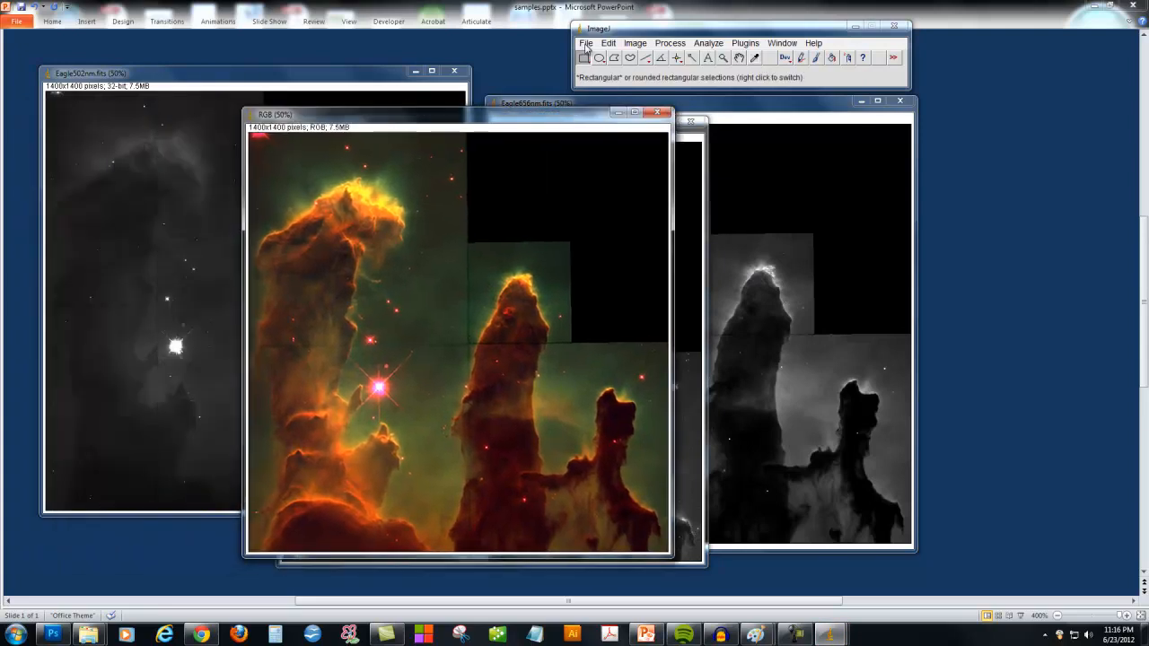
Open the File menu to save the merged RGB pillars image.
left_click(585, 43)
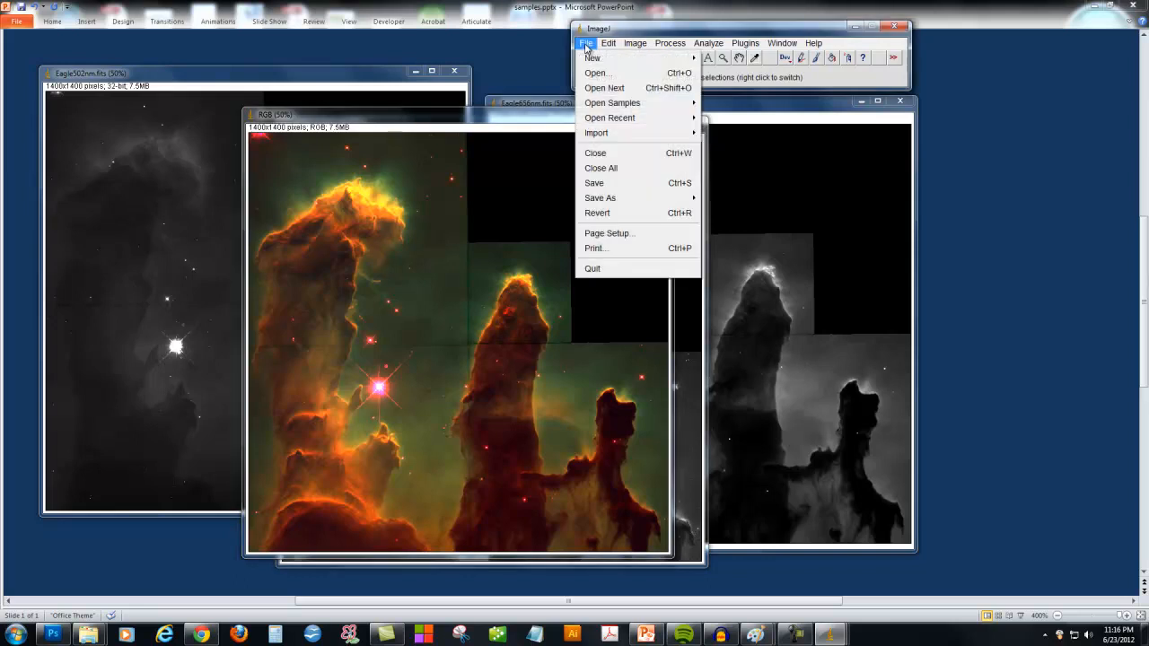
mouse_move(600, 197)
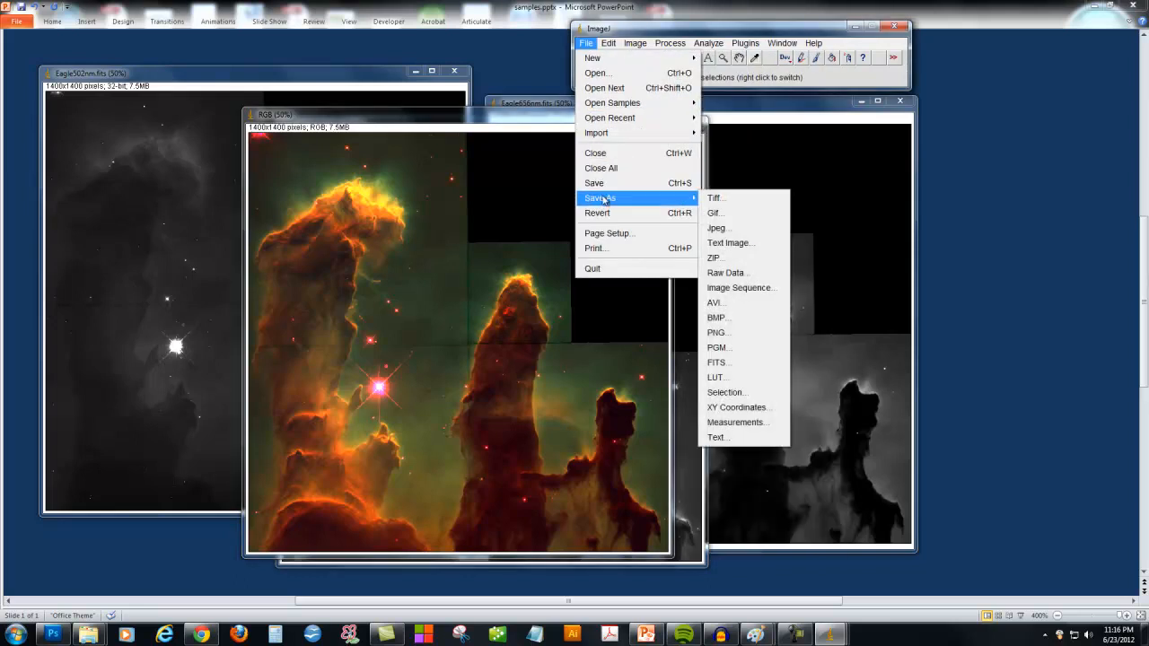
mouse_move(717, 302)
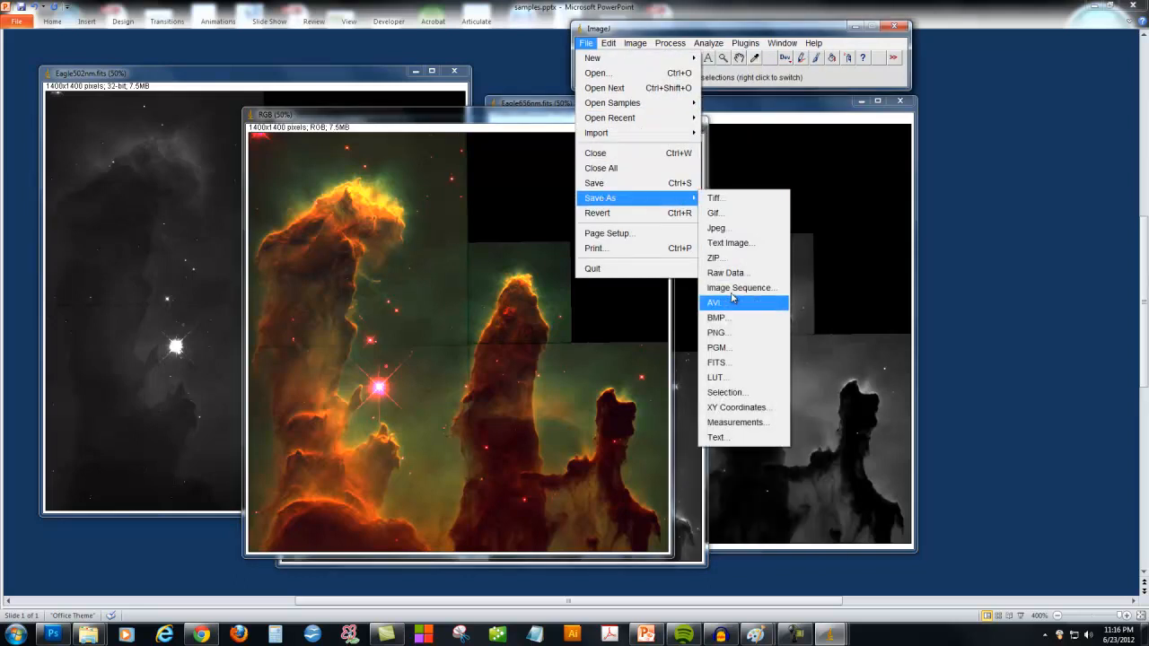